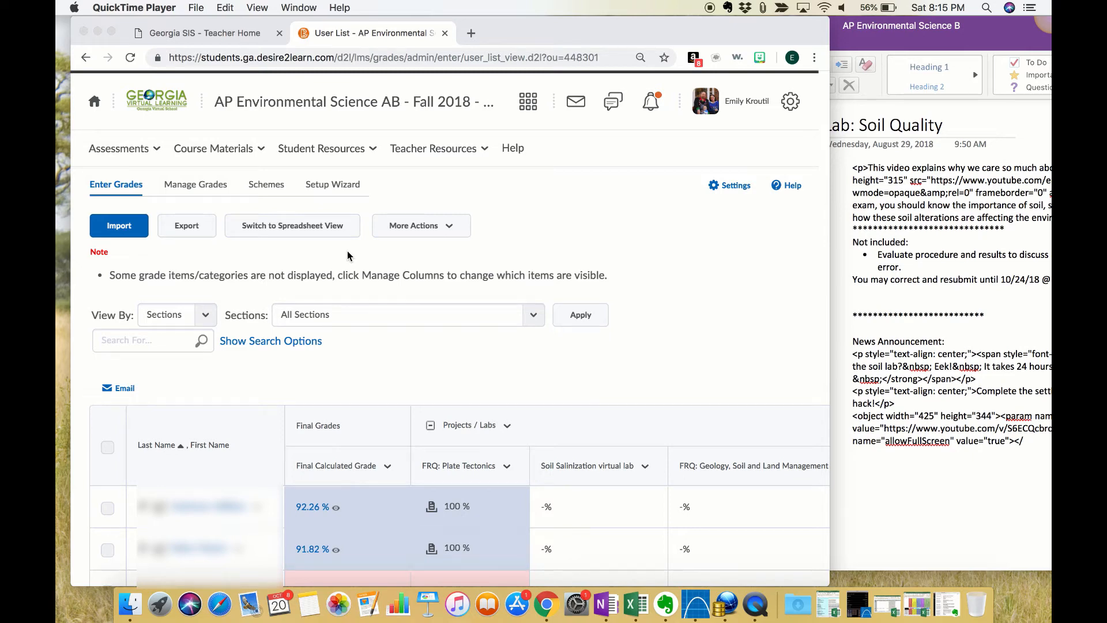
Scroll the grade list and open the Soil Salinization lab column's options menu
scroll("down", 3)
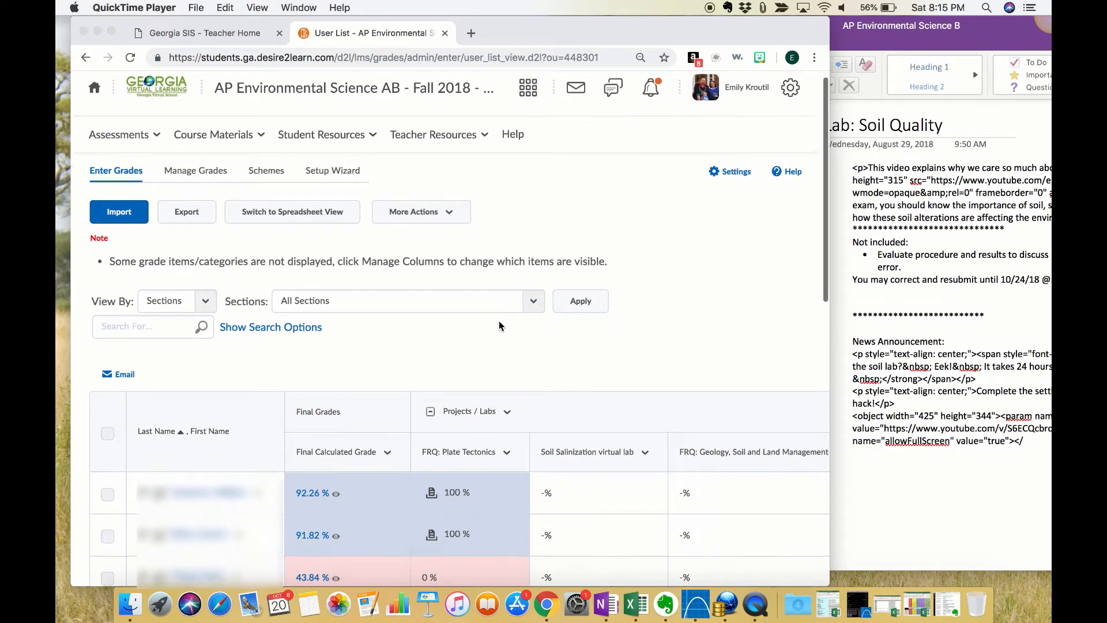
scroll("down", 3)
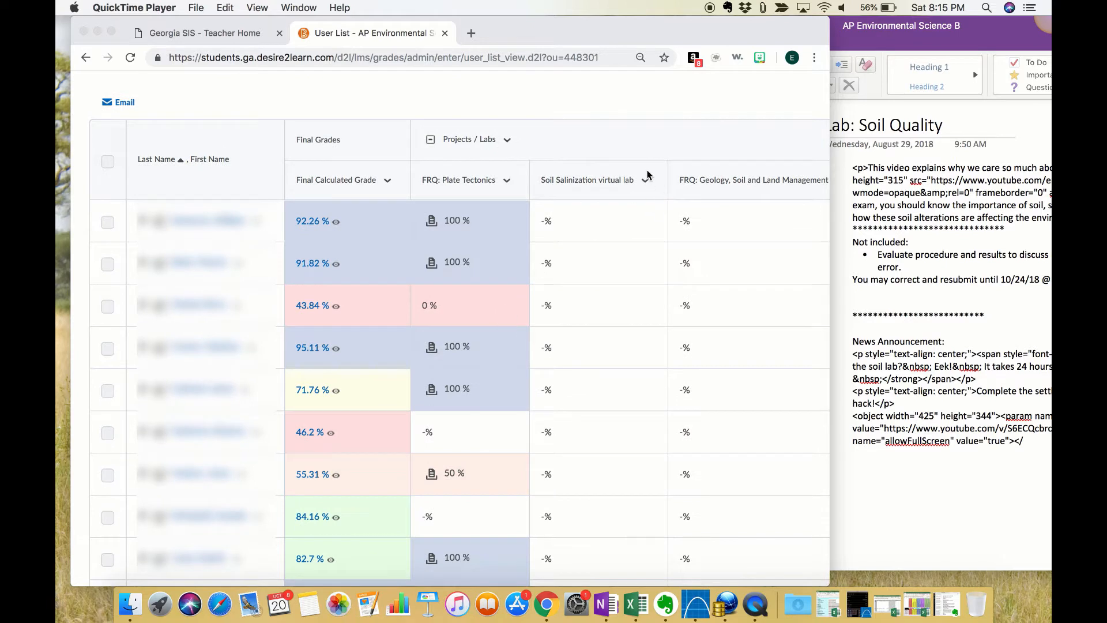
left_click(645, 180)
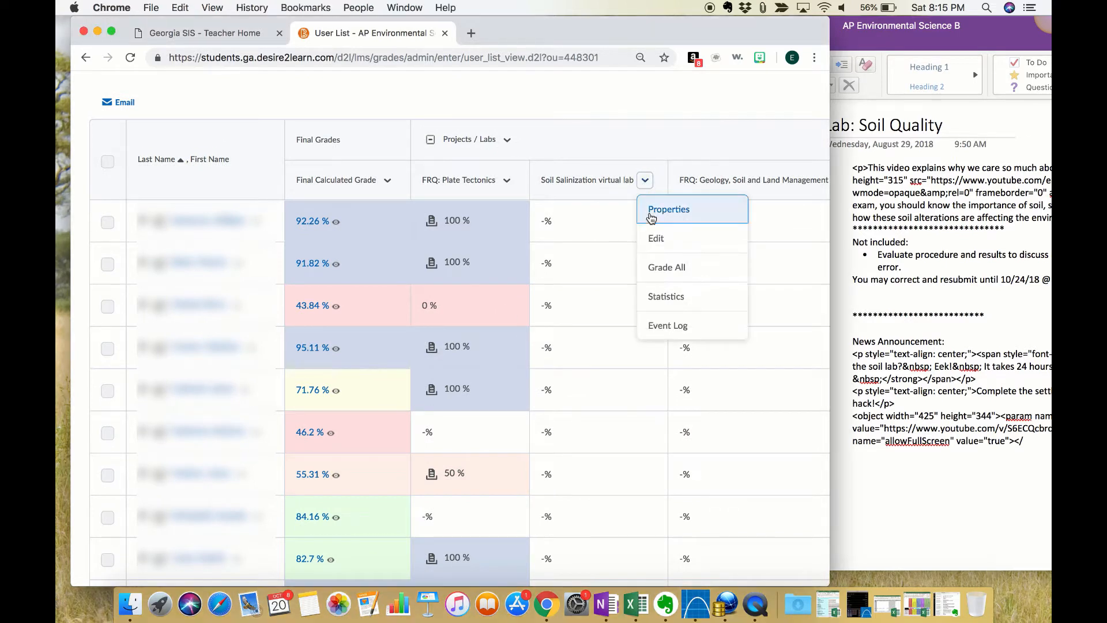
mouse_move(657, 278)
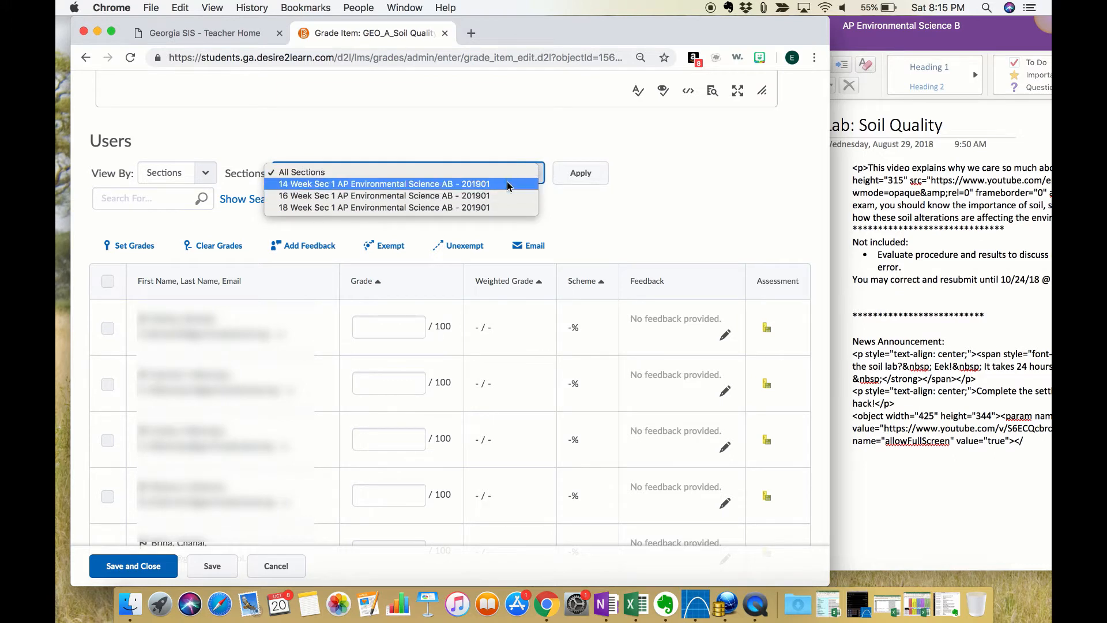
mouse_move(508, 211)
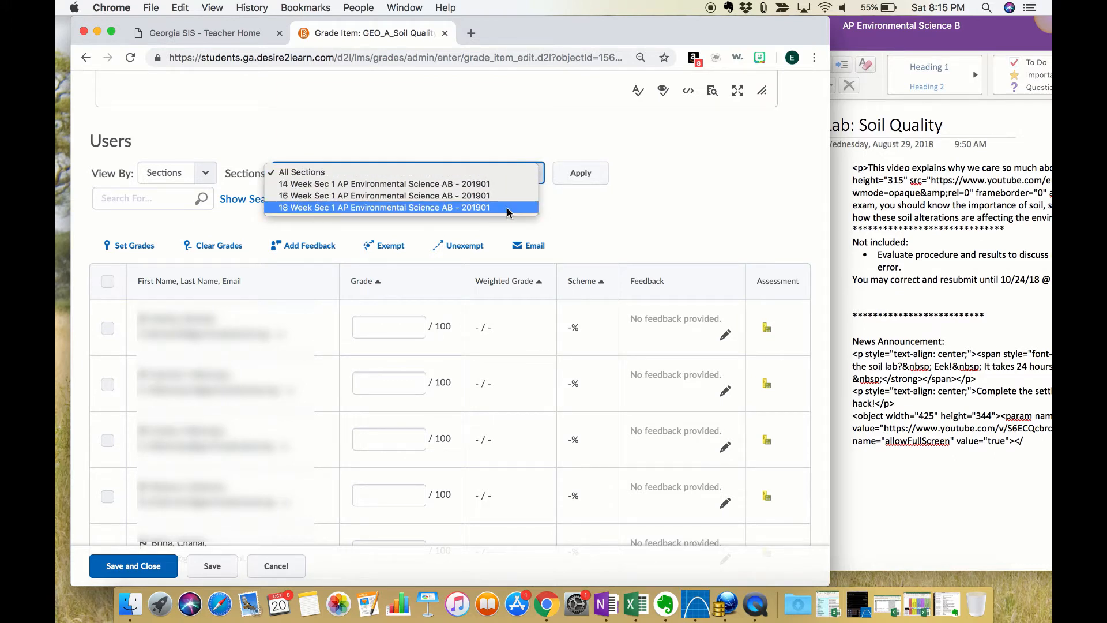
Filter to one course section and give three selected students a grade of 0
left_click(507, 208)
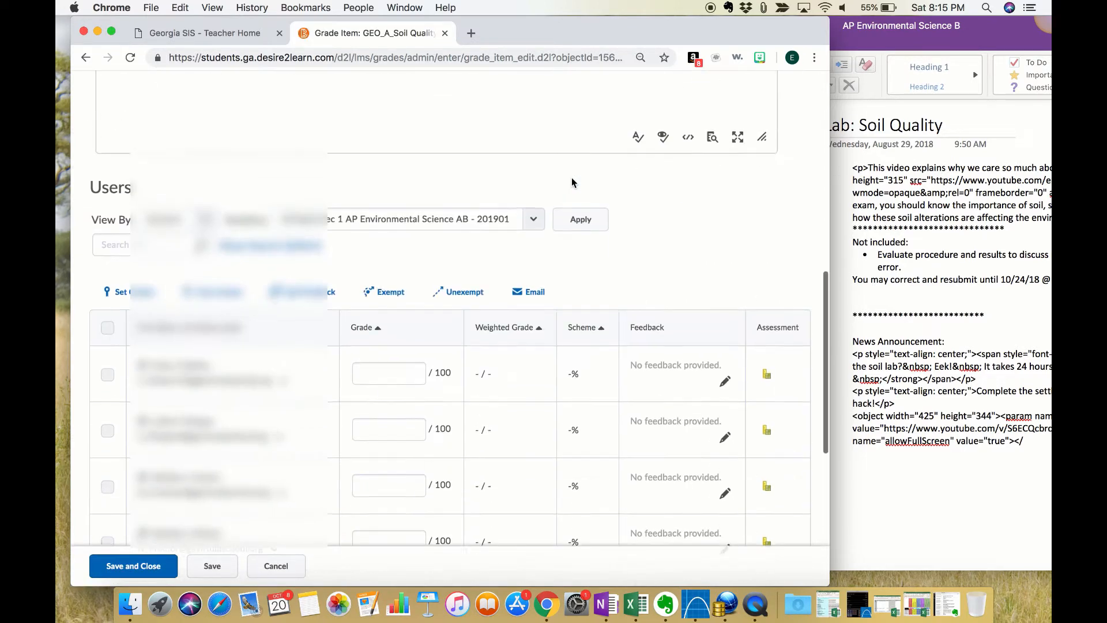
scroll("down", 3)
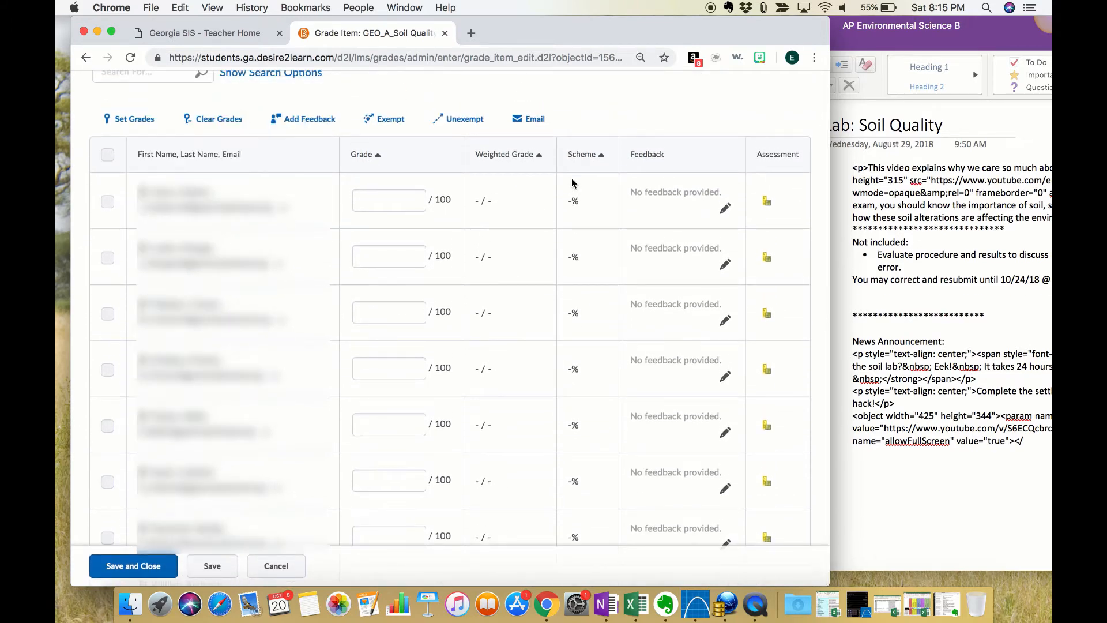
left_click(107, 257)
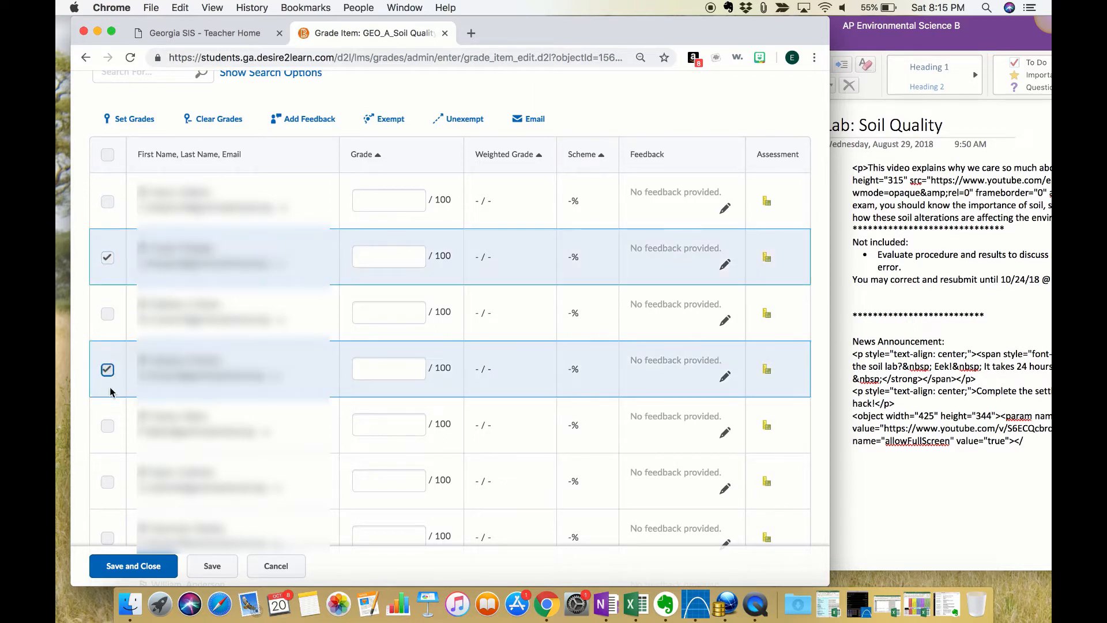
left_click(107, 426)
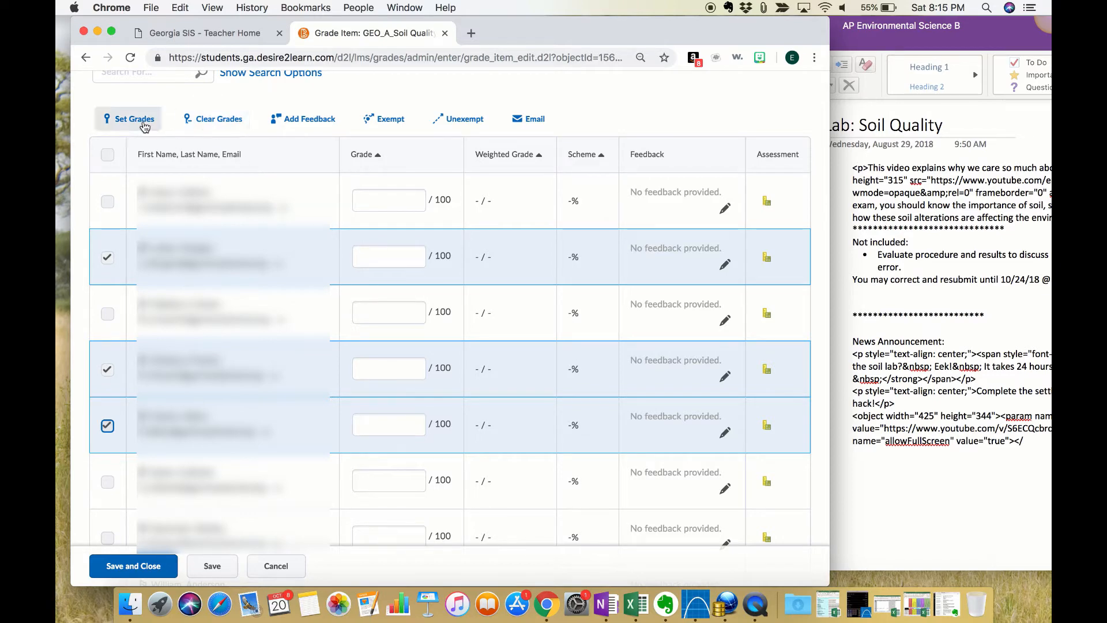
left_click(133, 119)
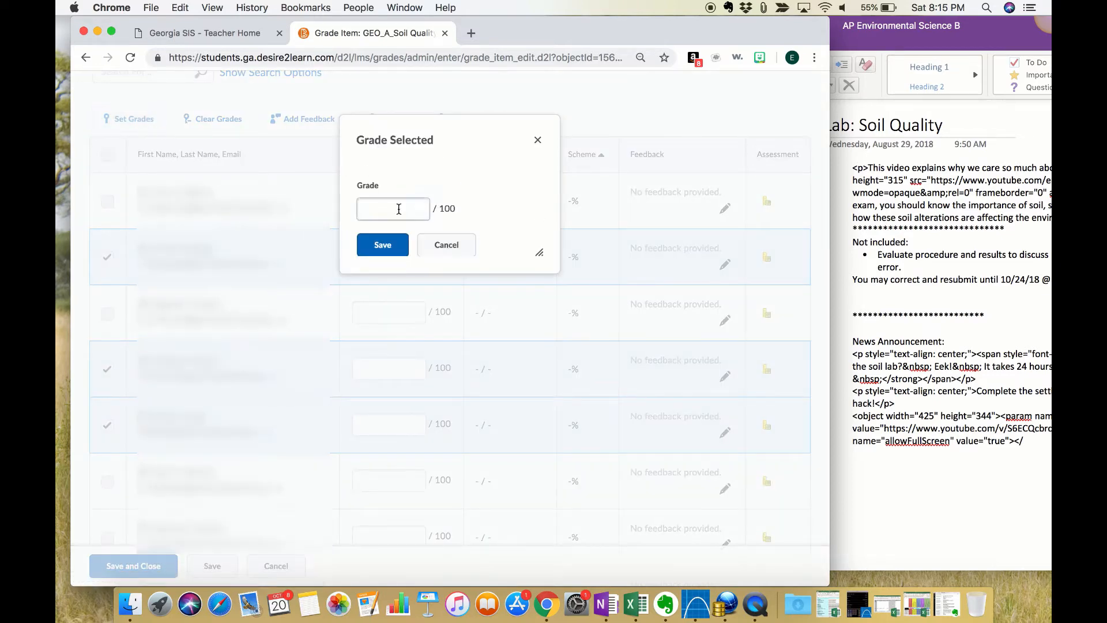
type("0")
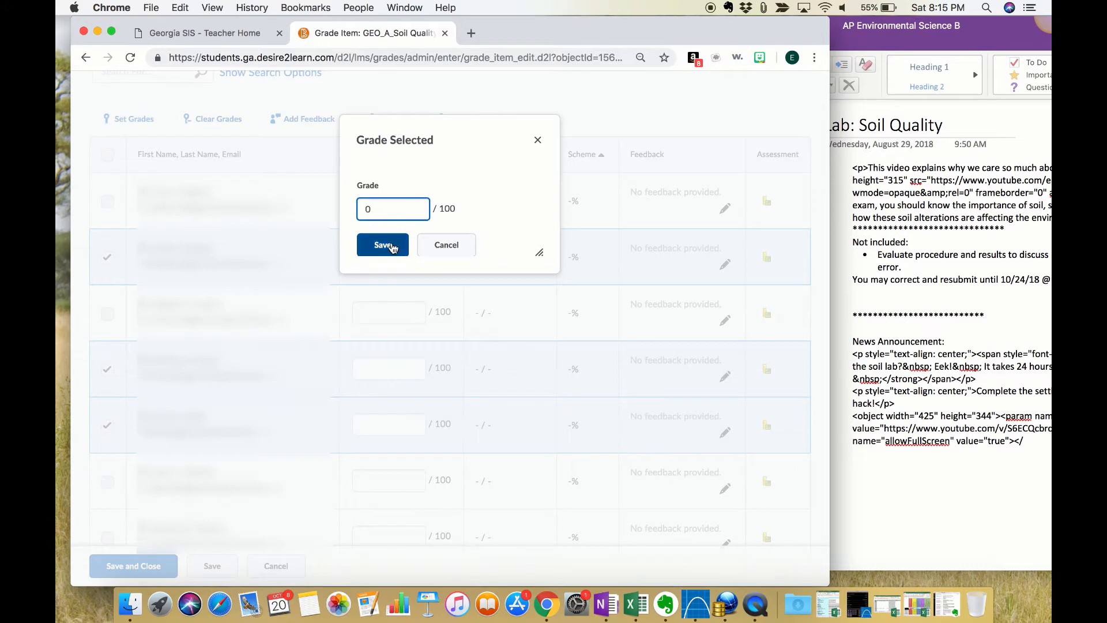
left_click(383, 244)
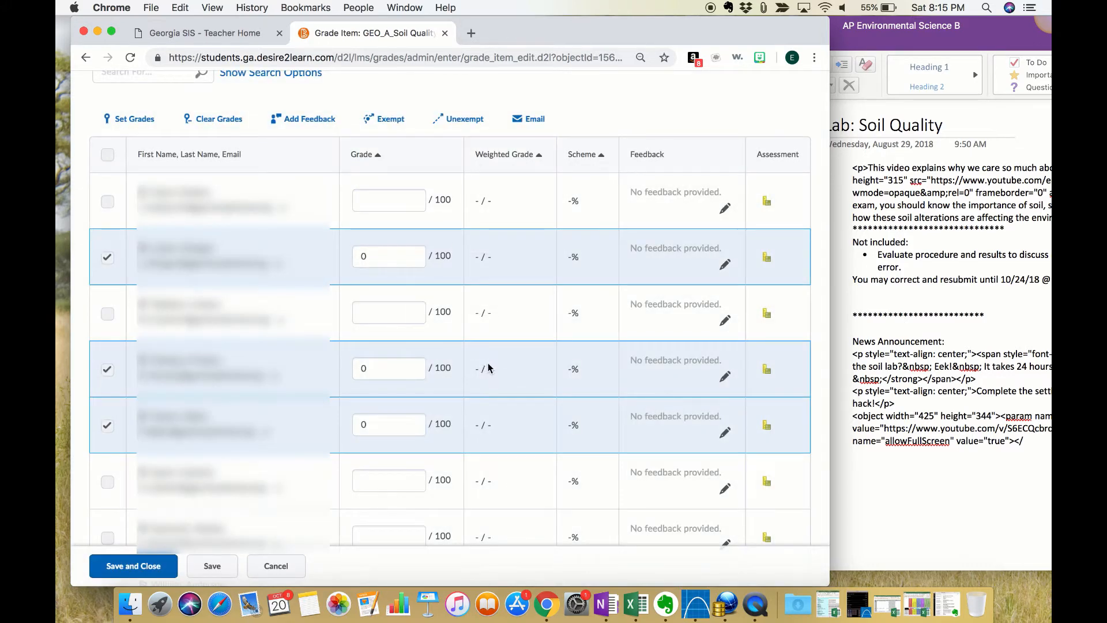
mouse_move(324, 126)
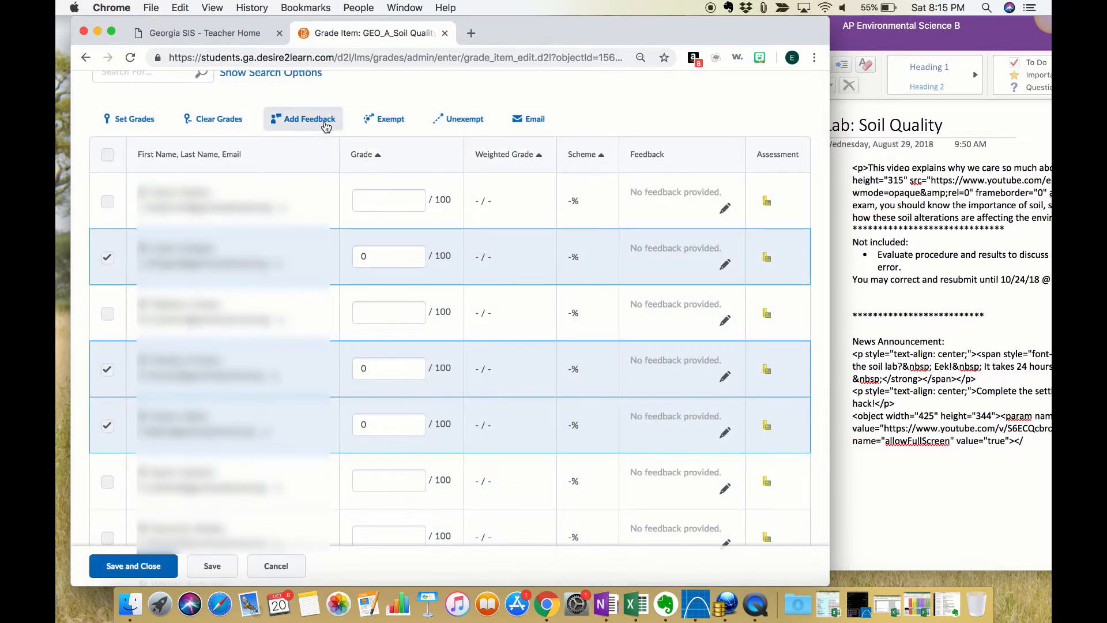
Attach Aug 29 late stamp.png from Course Offering Files as feedback for the three students
left_click(308, 118)
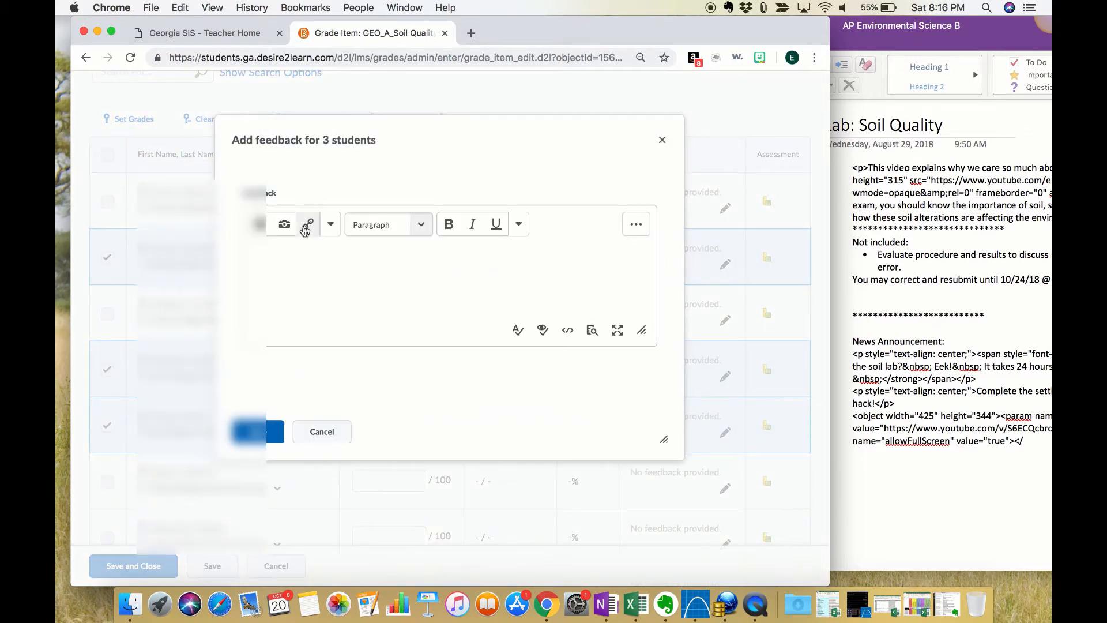
left_click(307, 224)
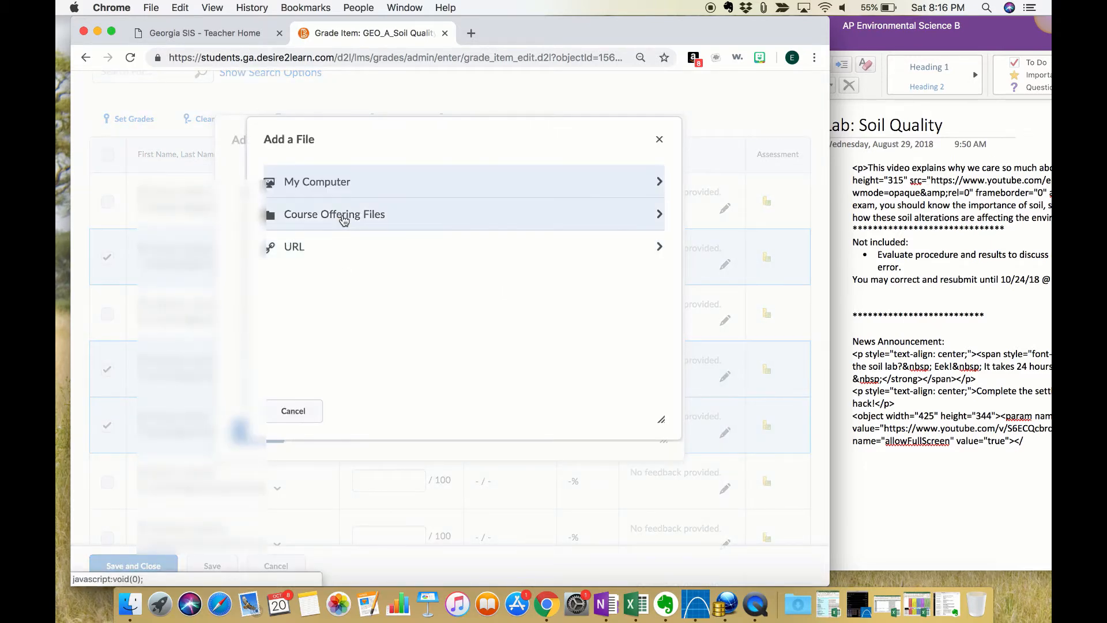
left_click(334, 215)
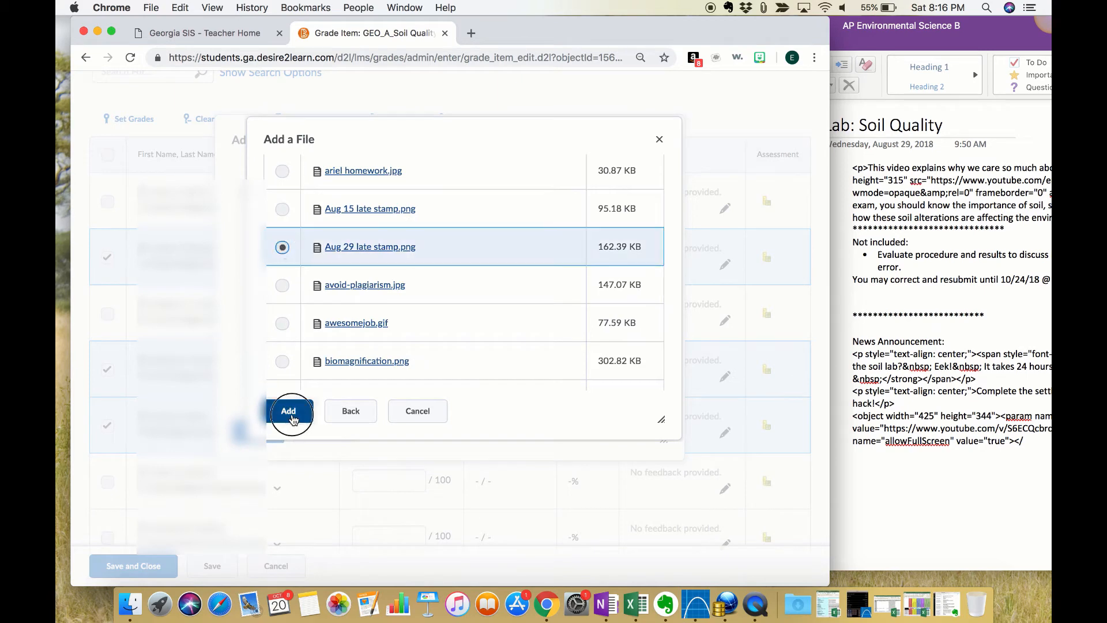
left_click(288, 412)
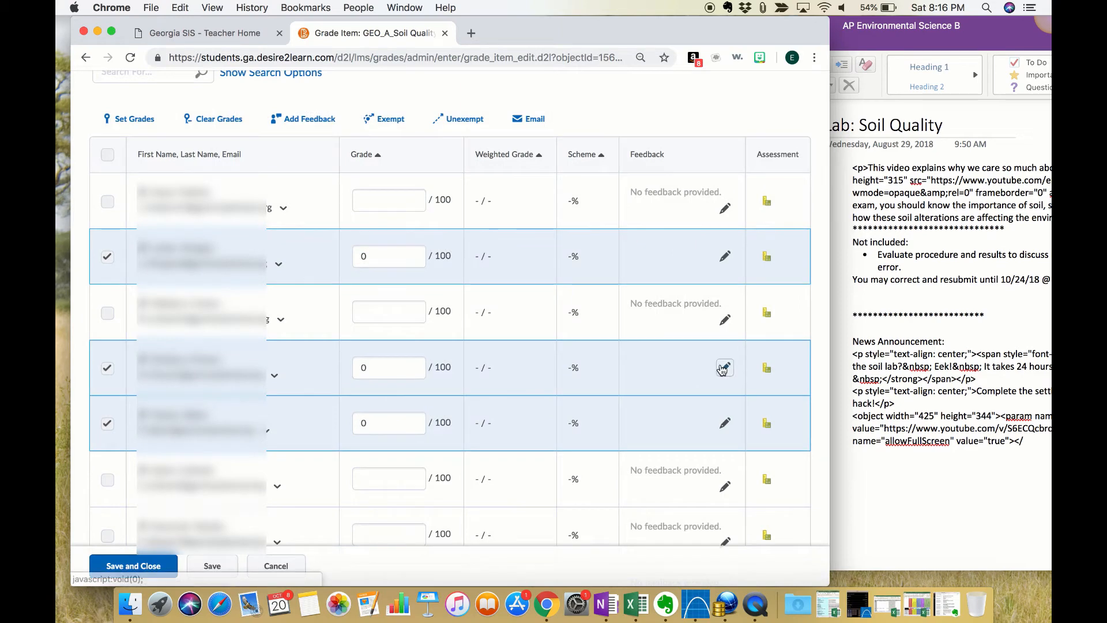
Check a graded student's feedback and tick another student to join the group
left_click(724, 367)
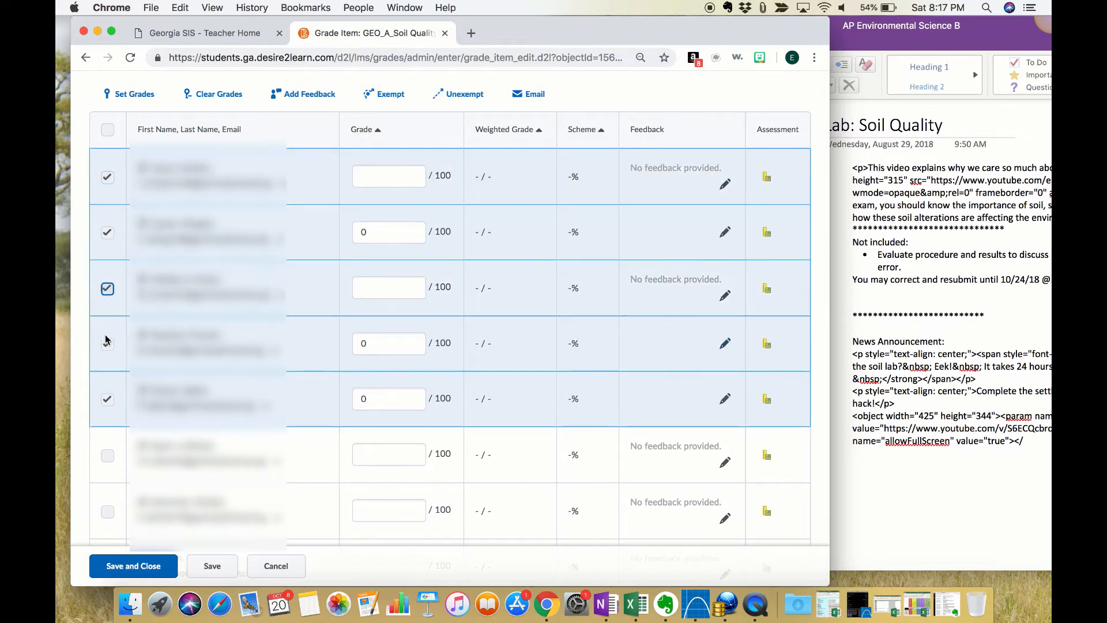
left_click(107, 343)
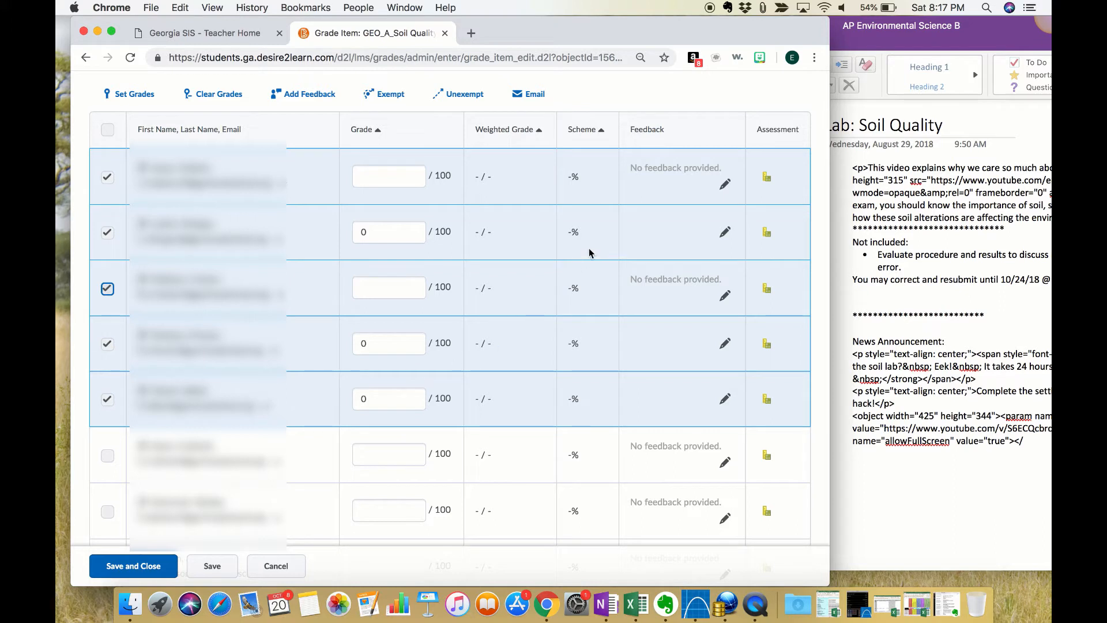
mouse_move(550, 230)
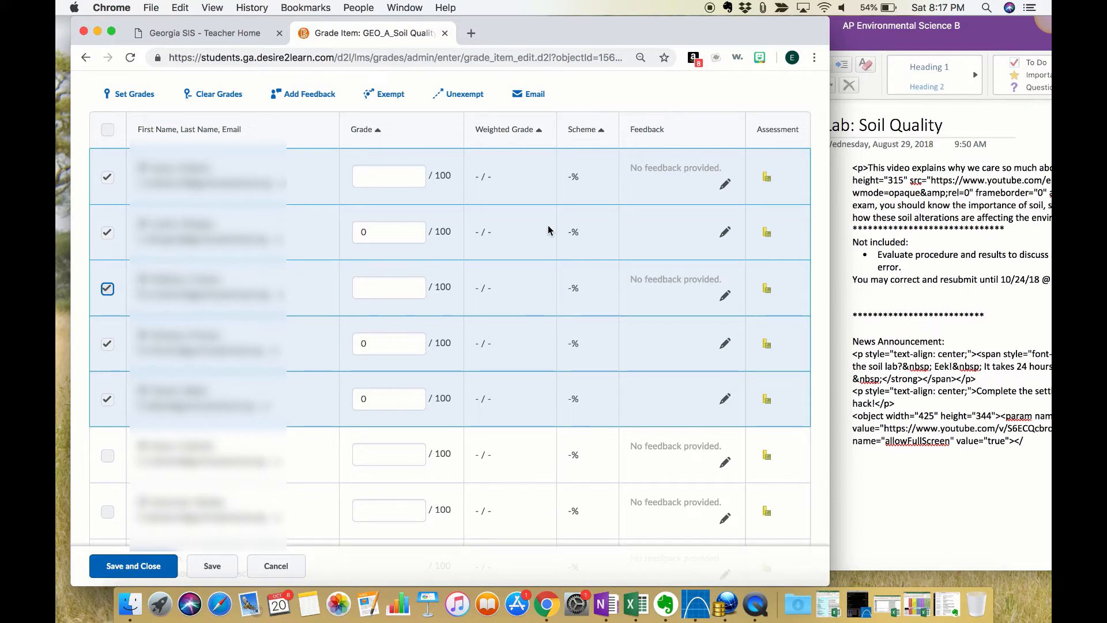
mouse_move(390, 99)
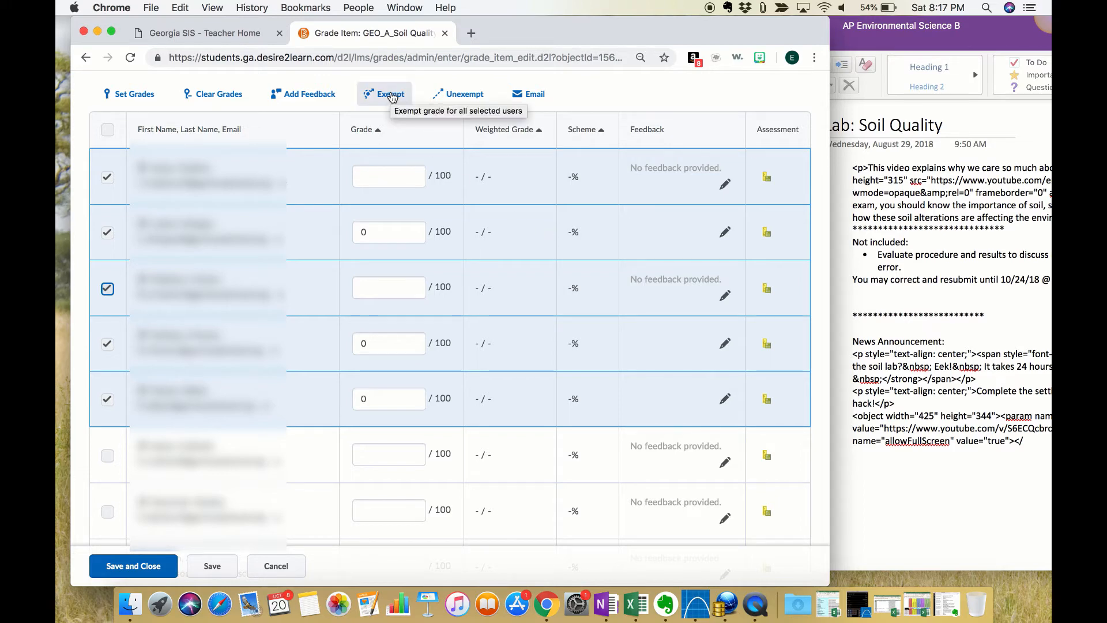
Review and save individual feedback for several of the chosen students
left_click(309, 94)
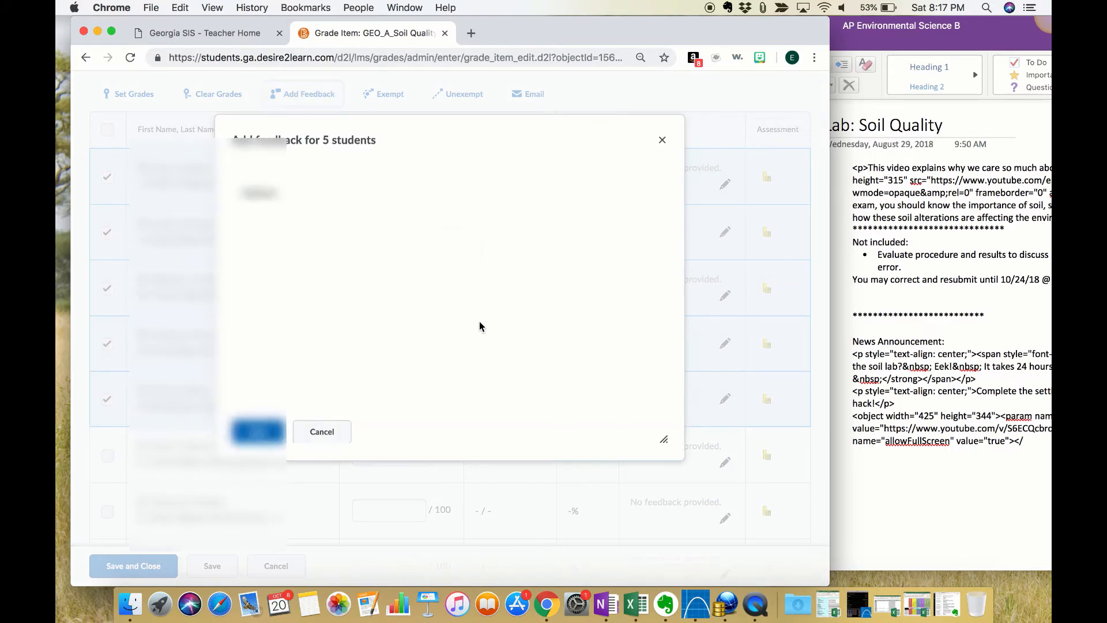
left_click(322, 431)
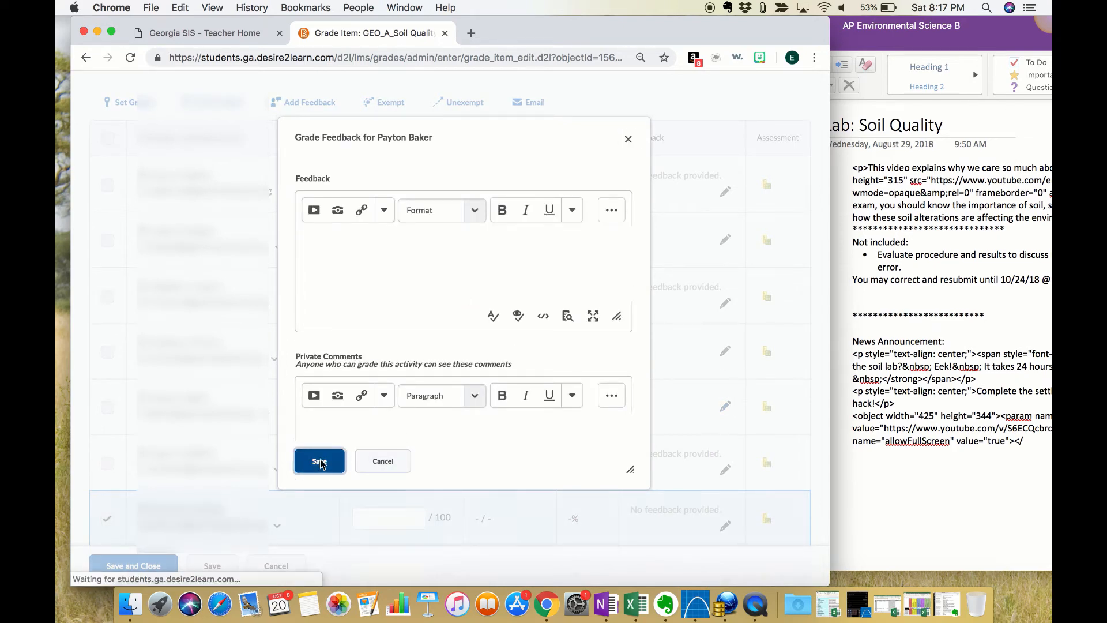
left_click(319, 461)
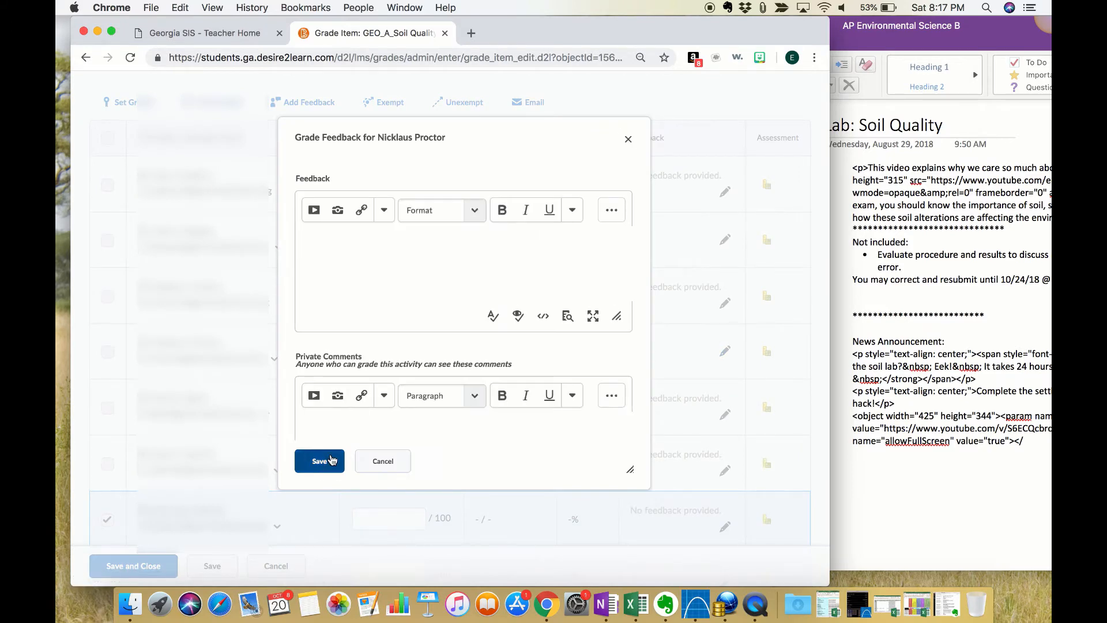
left_click(319, 461)
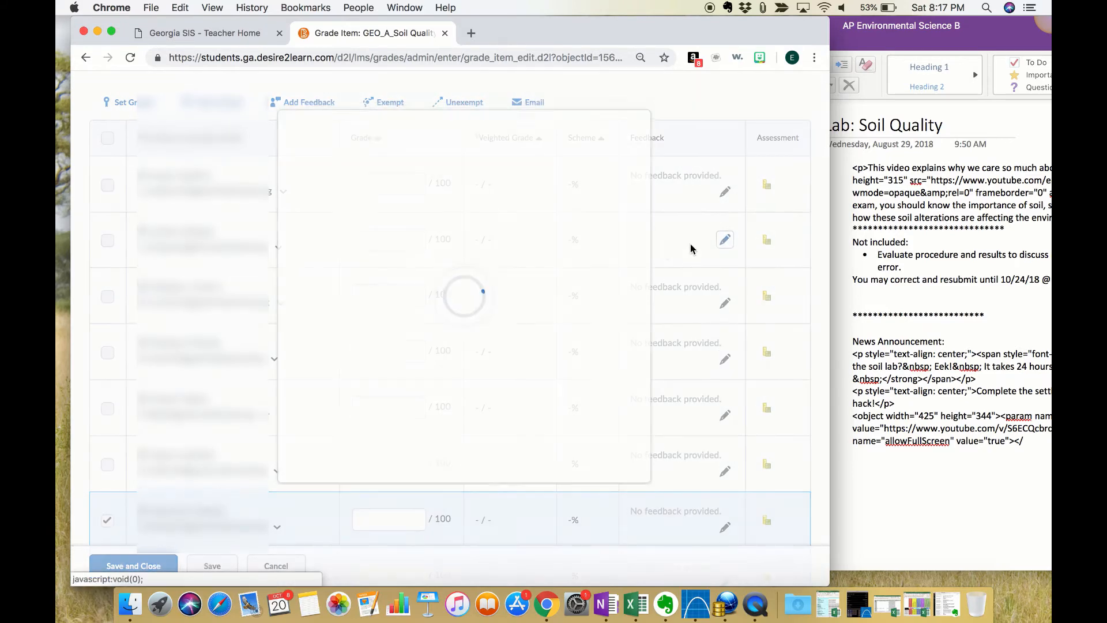
left_click(725, 240)
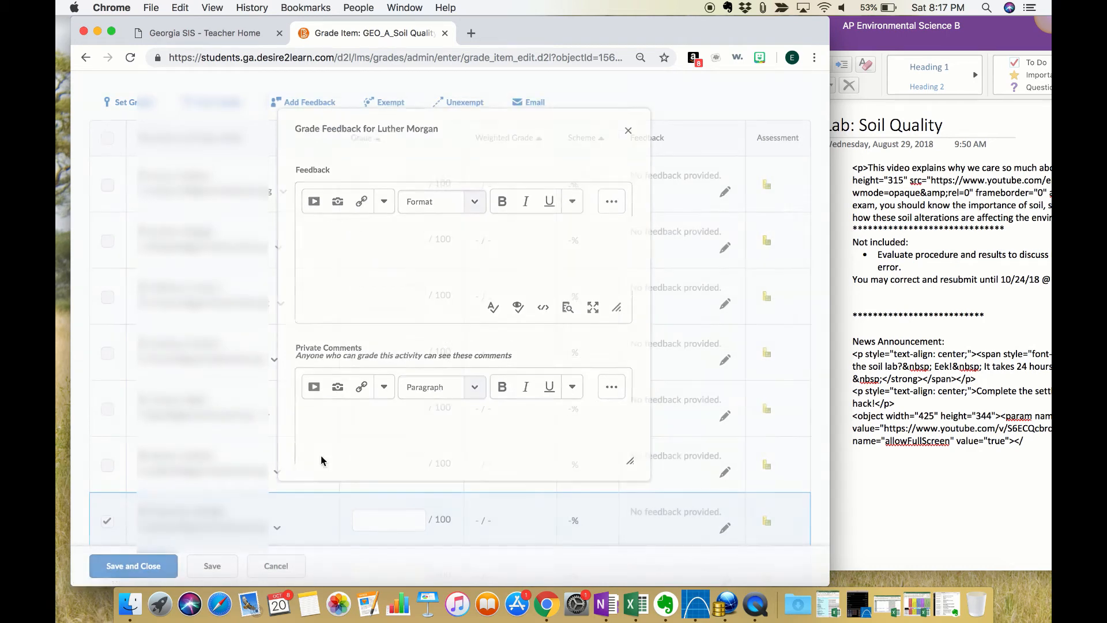
Save the pending grade item changes and return to Enter Grades
left_click(276, 565)
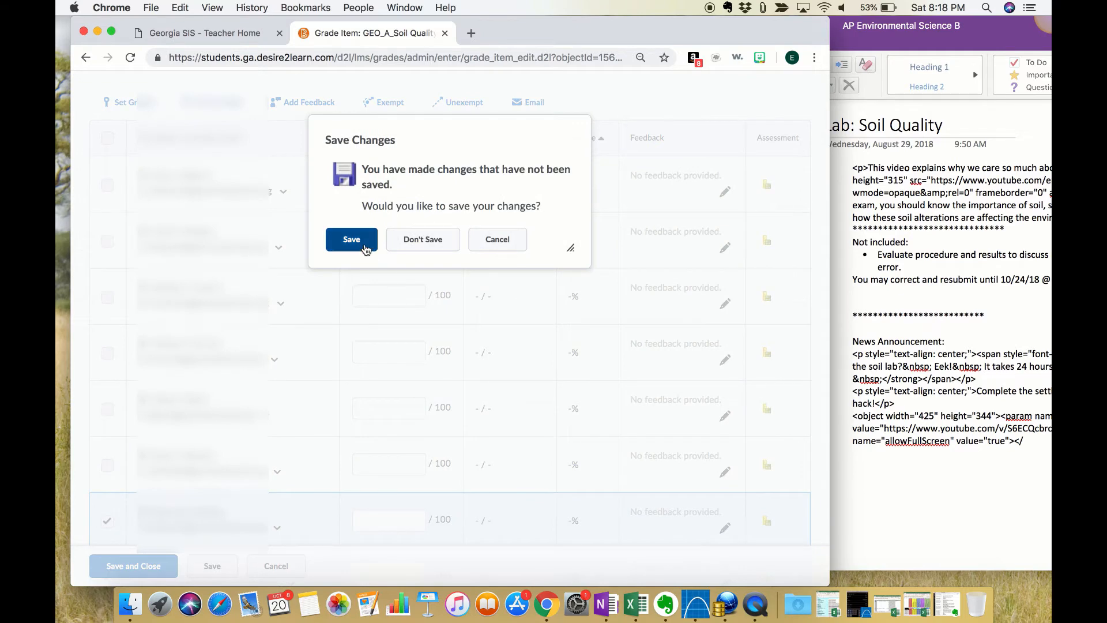
left_click(351, 239)
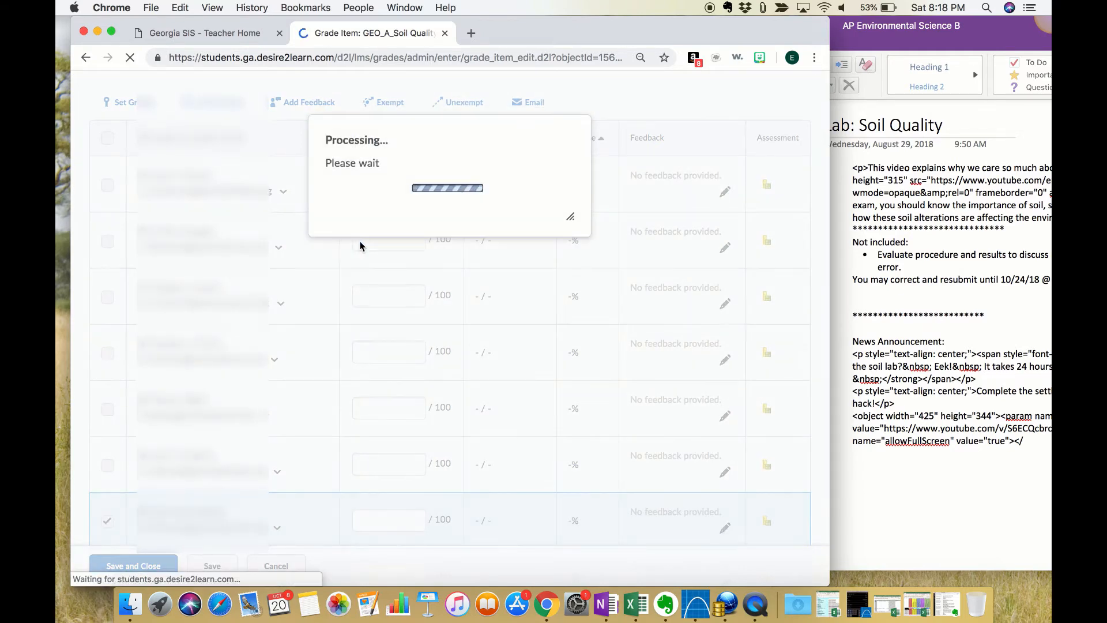
left_click(133, 565)
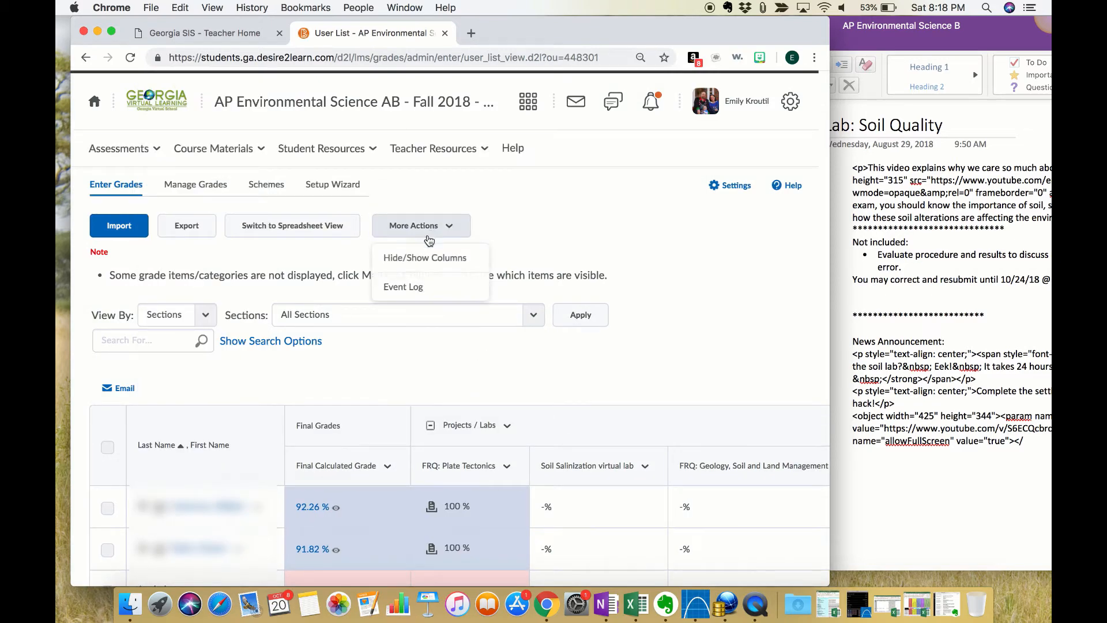
Open the Hide/Show Columns list from more gradebook actions and scroll through it
left_click(424, 257)
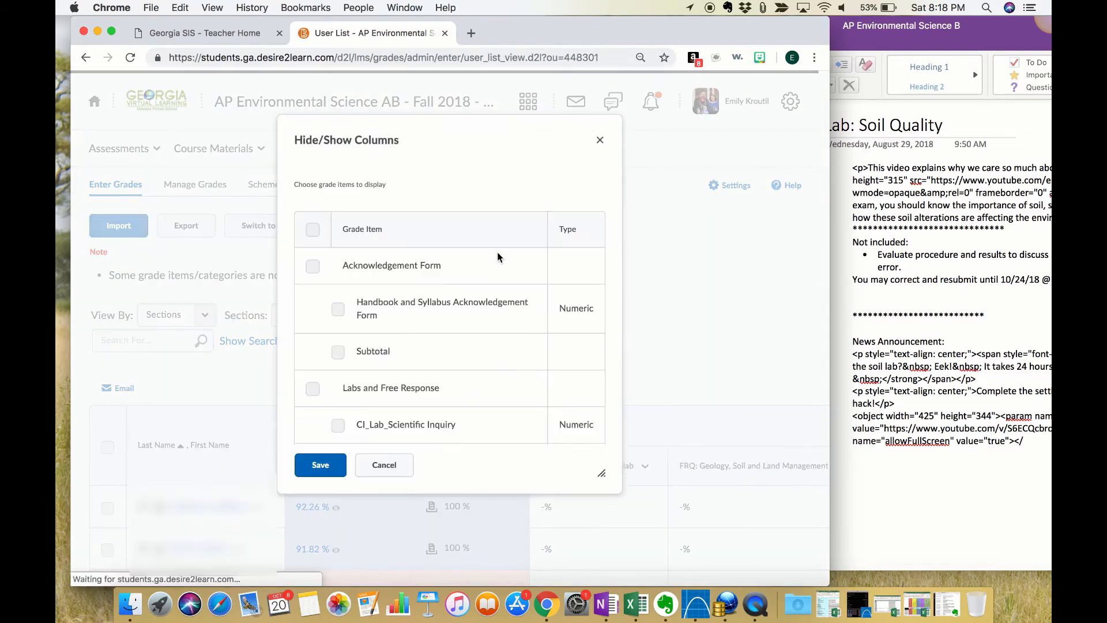
scroll("down", 3)
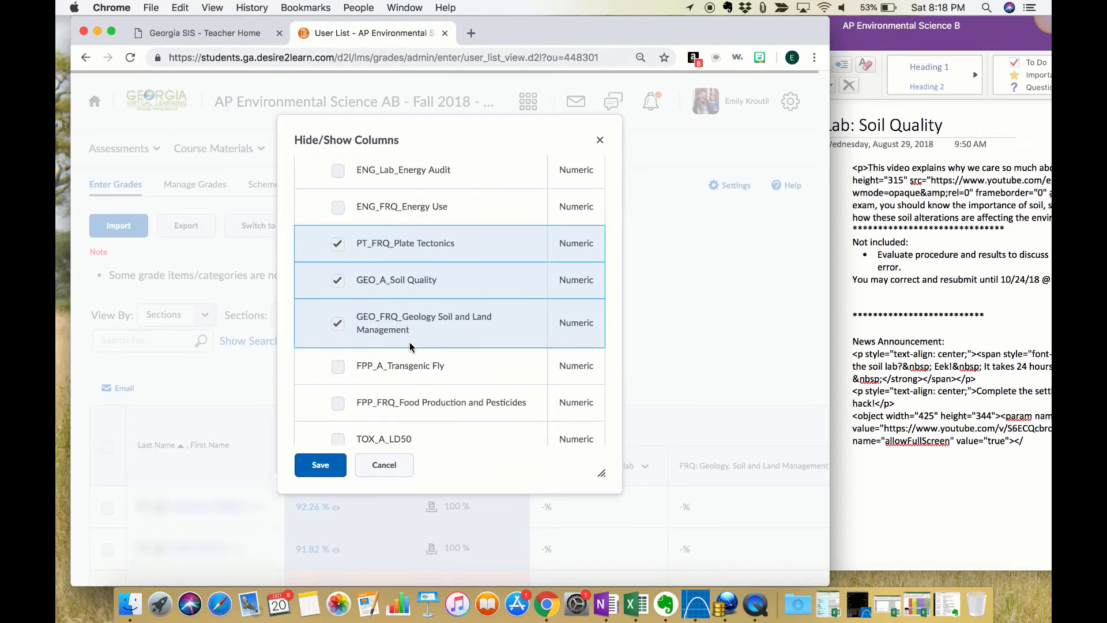
scroll("down", 3)
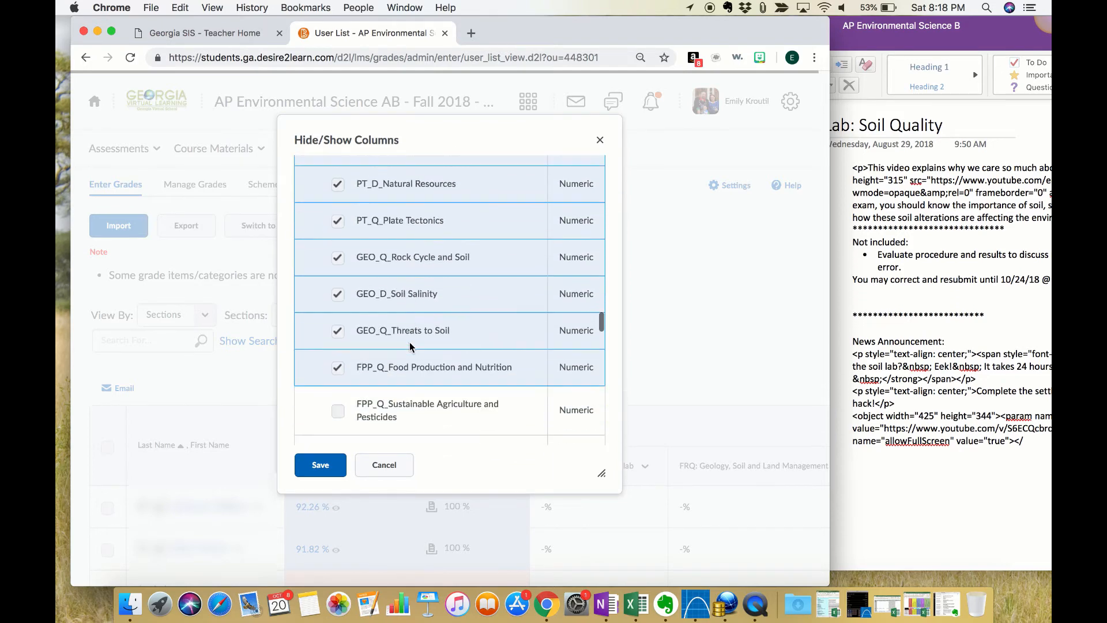
scroll("down", 3)
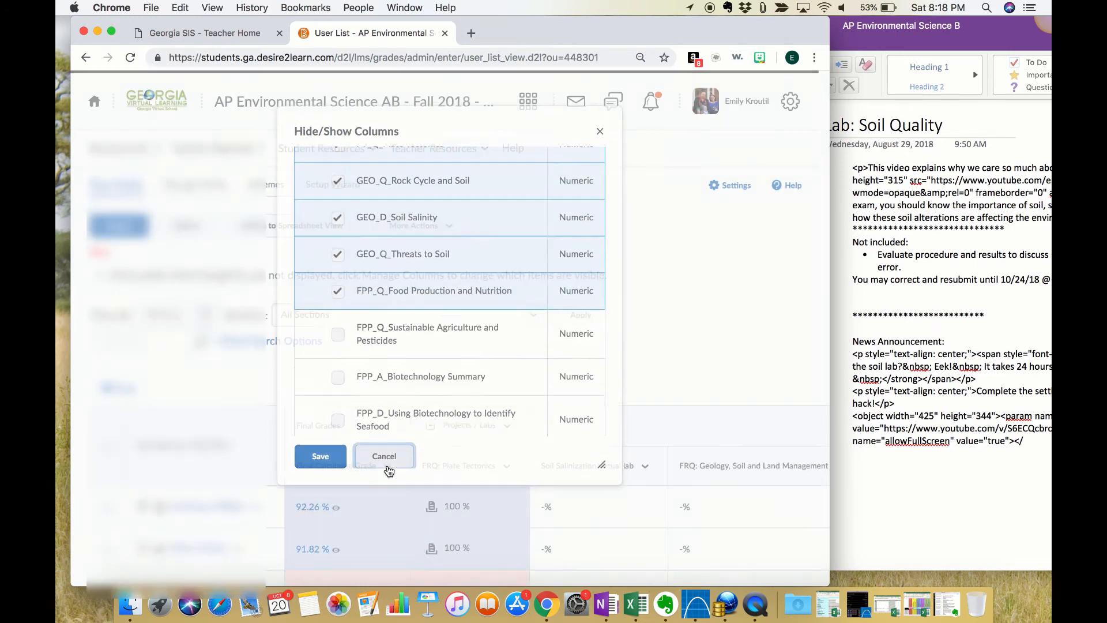
Cancel the column list and scroll right to the Plate Tectonics unit test column
left_click(383, 456)
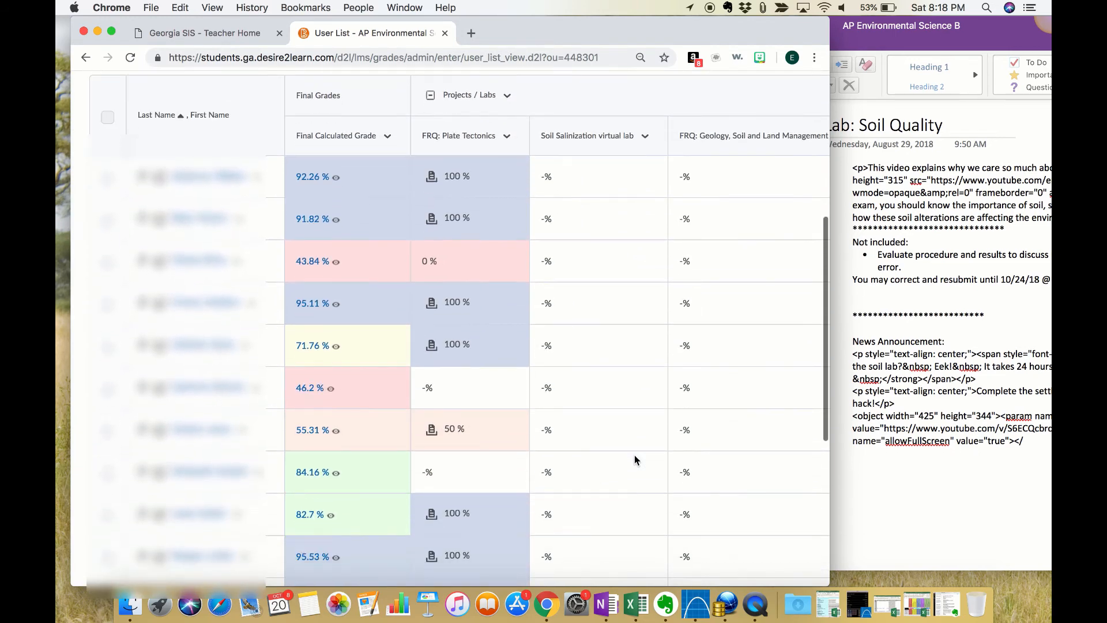
scroll("right", 3)
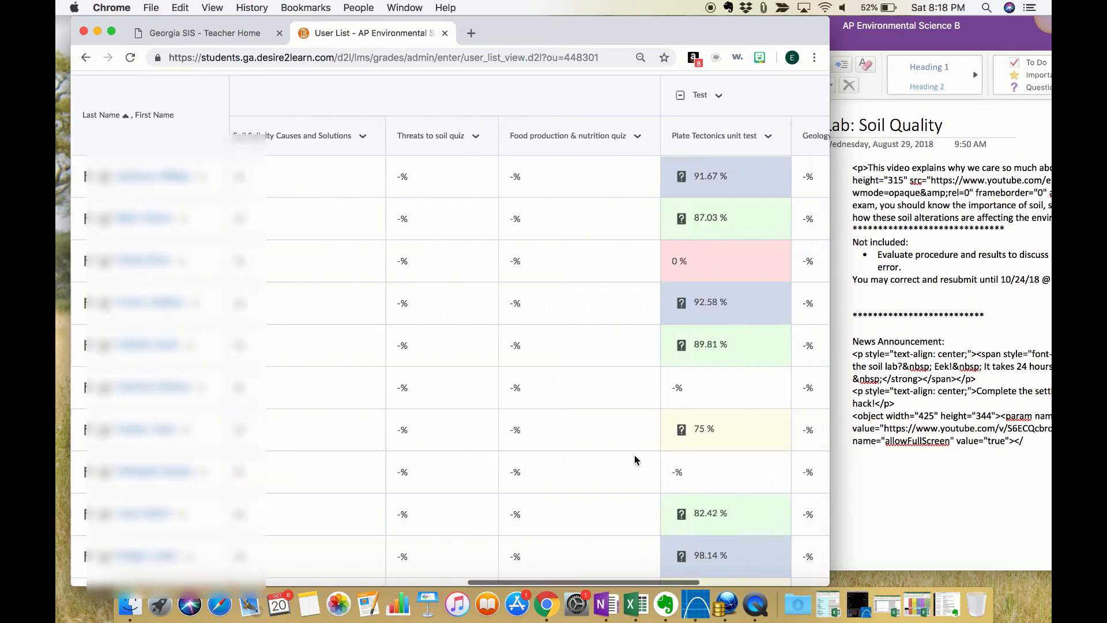
scroll("right", 3)
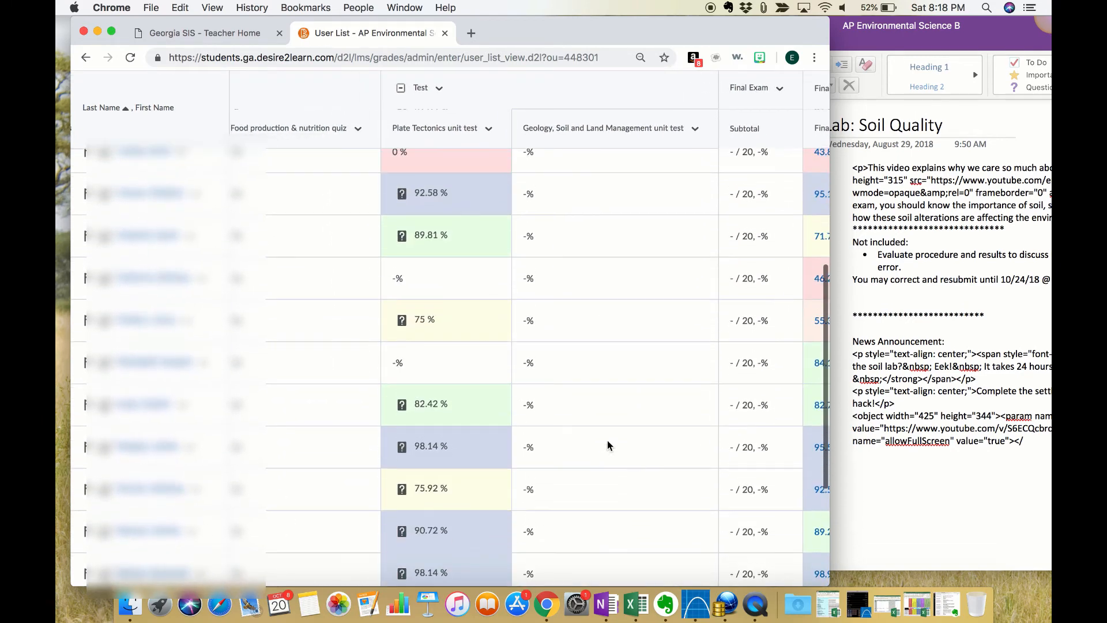
mouse_move(447, 327)
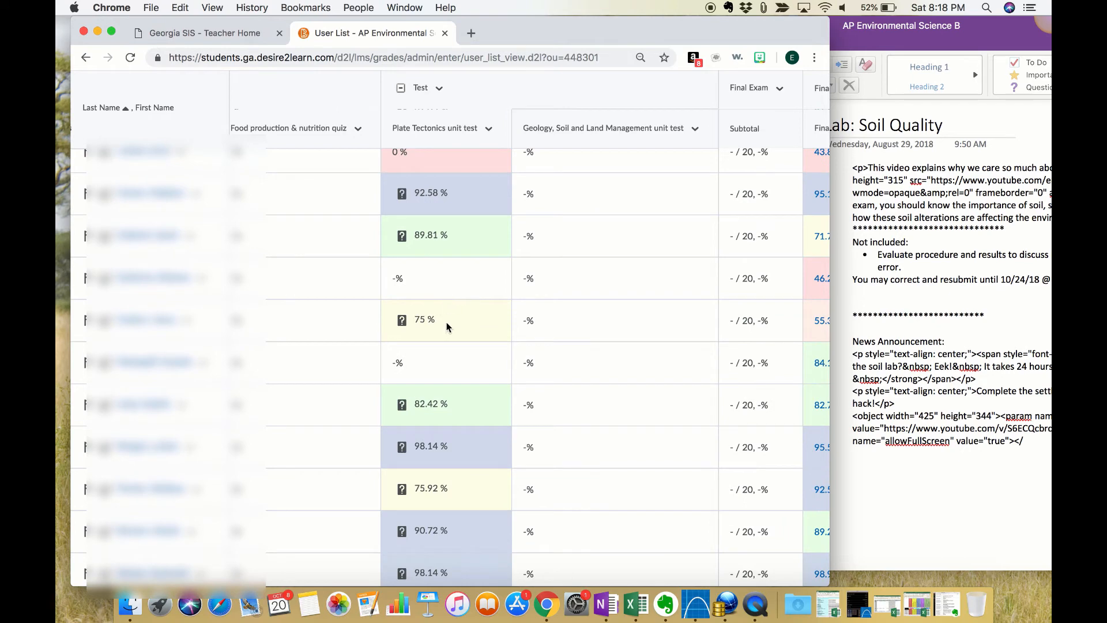
mouse_move(454, 271)
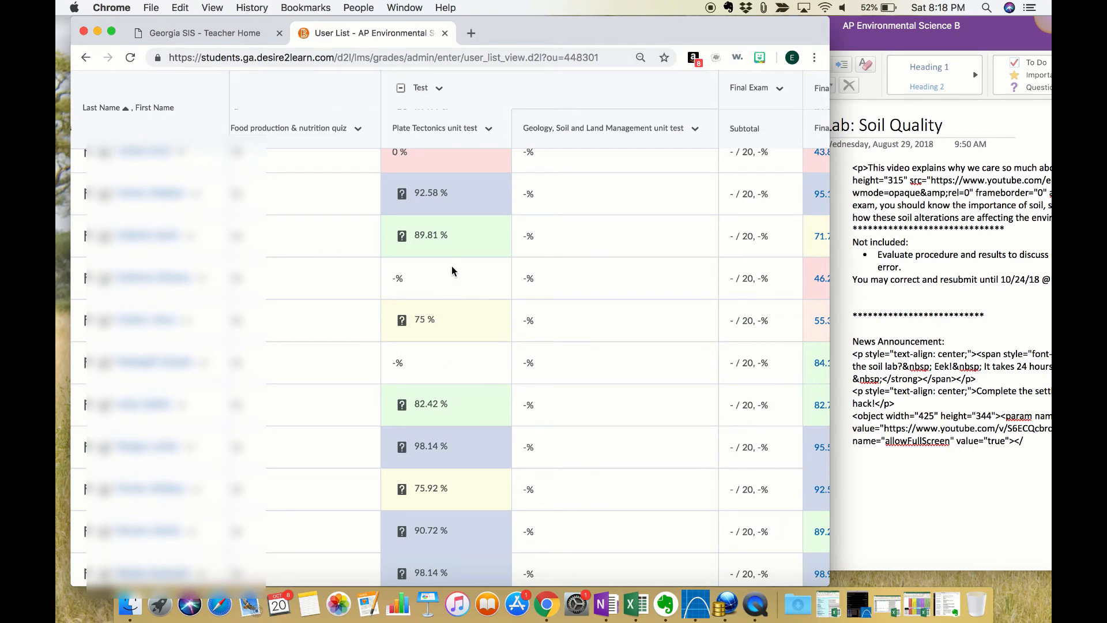
mouse_move(484, 257)
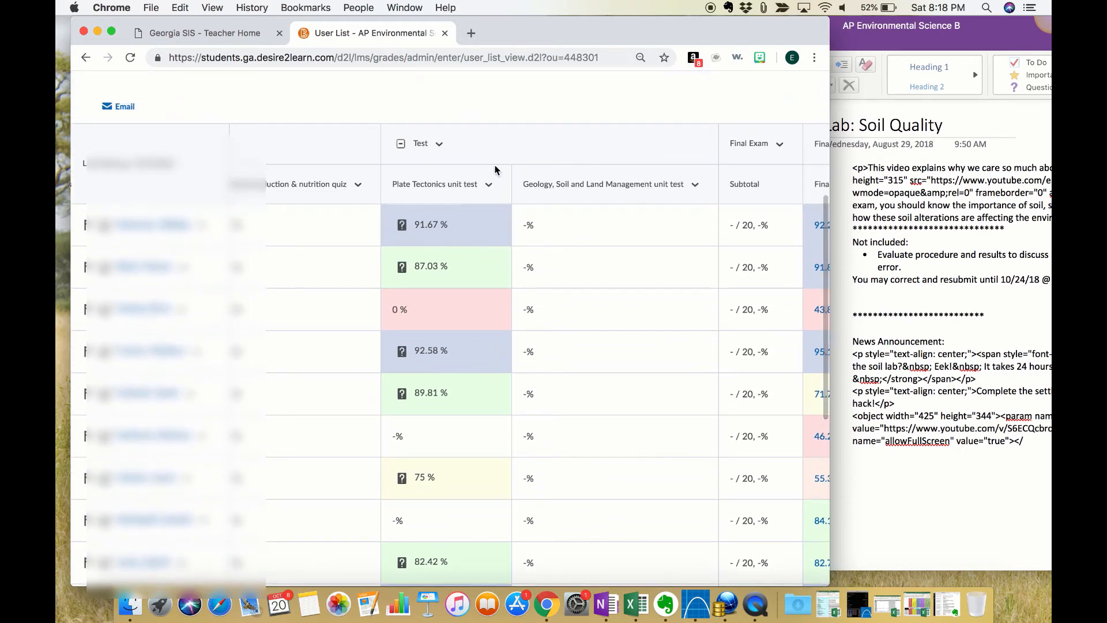
Open the Plate Tectonics unit test grade item for editing and tick two students
left_click(489, 184)
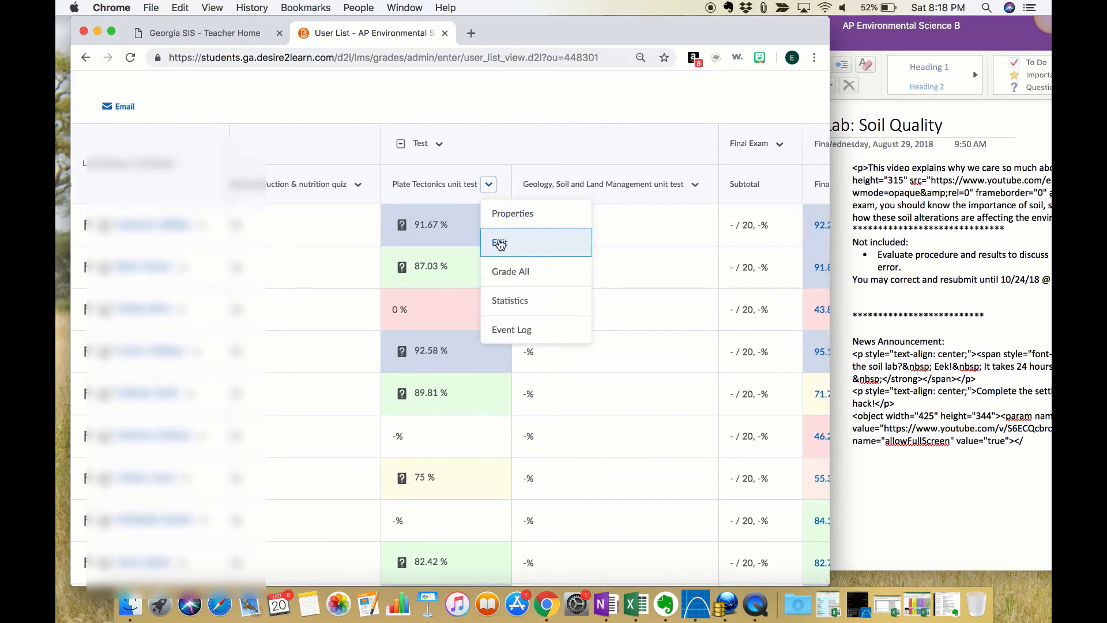
left_click(500, 242)
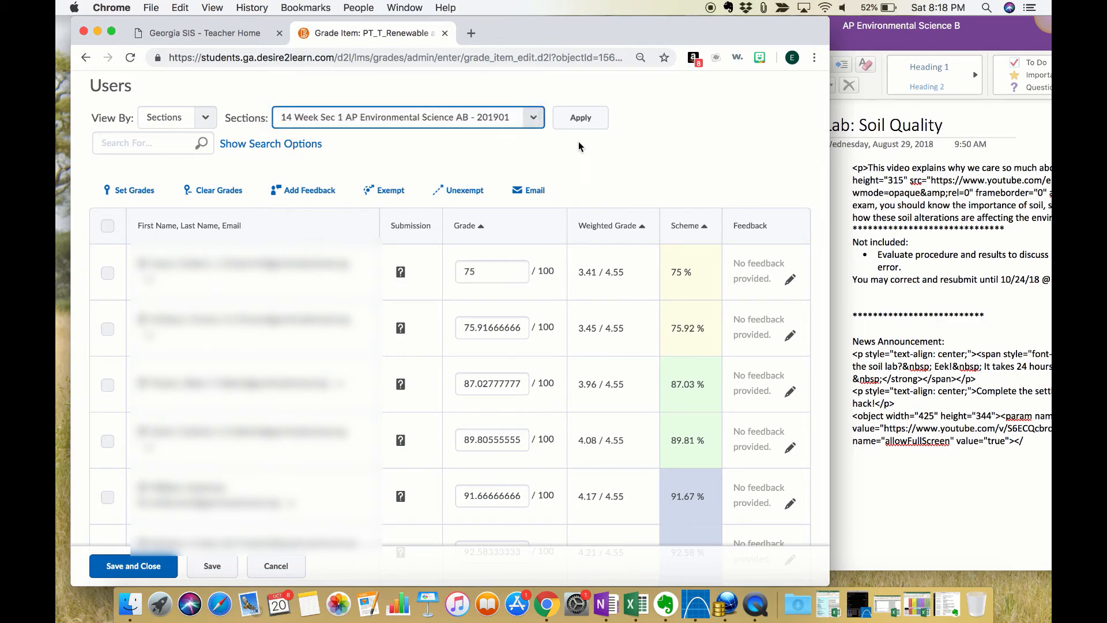
left_click(580, 118)
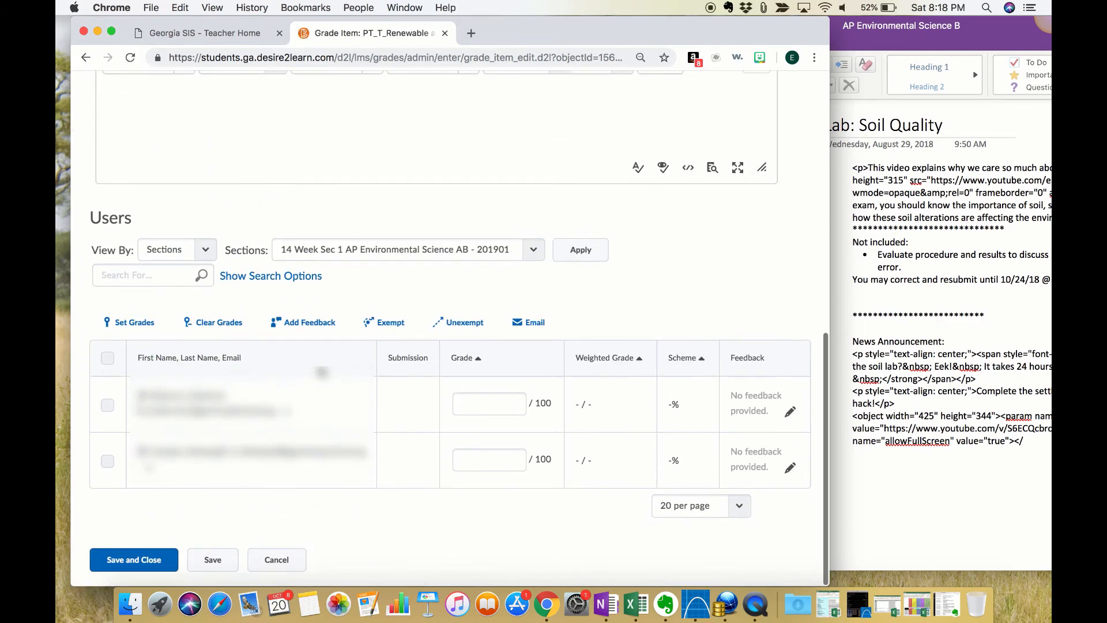
left_click(108, 357)
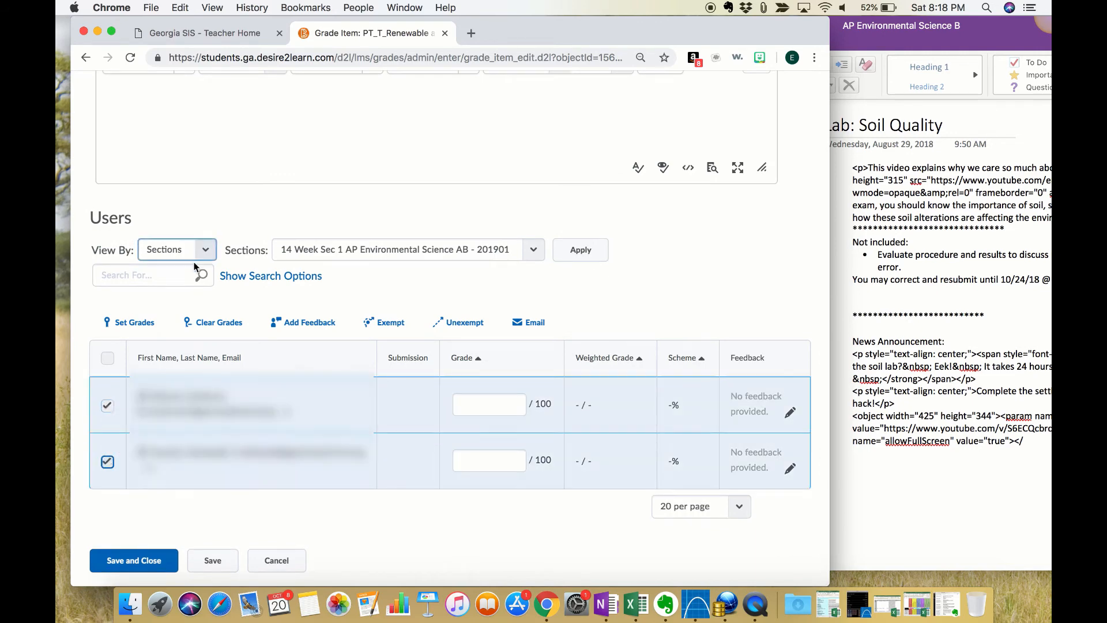
left_click(133, 322)
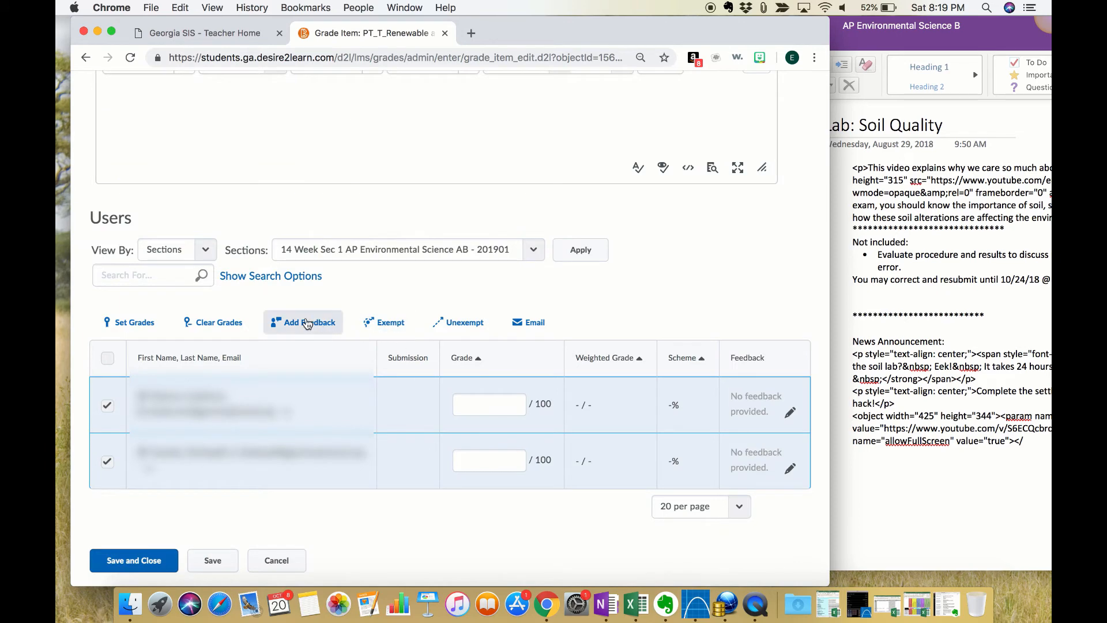
mouse_move(538, 287)
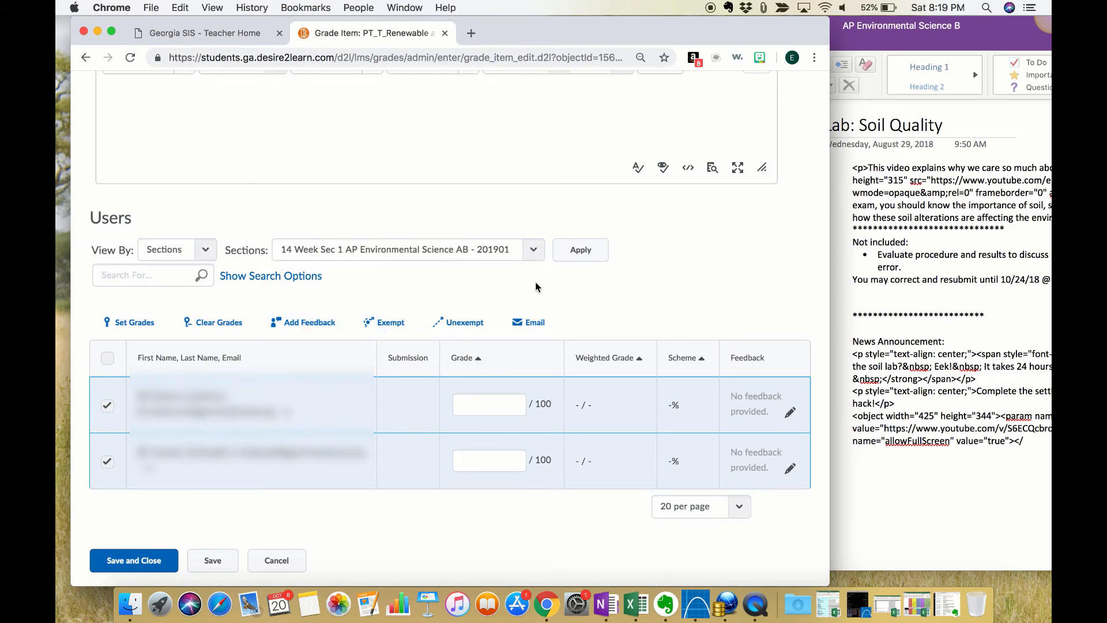
Filter the user list to the 18 Week Sec 1 section
left_click(534, 250)
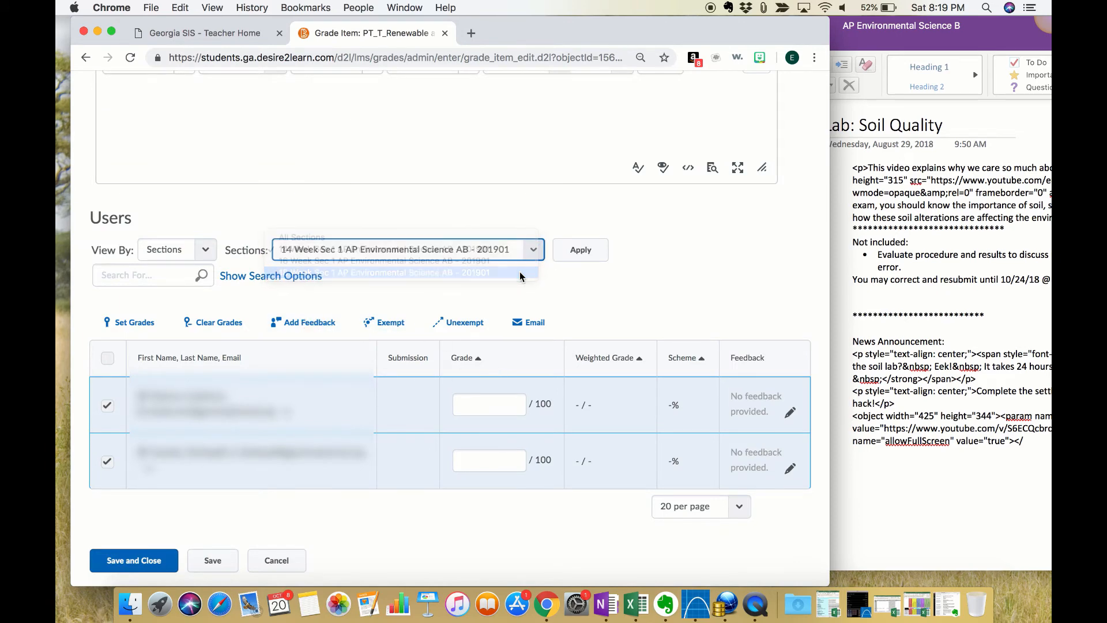
left_click(580, 250)
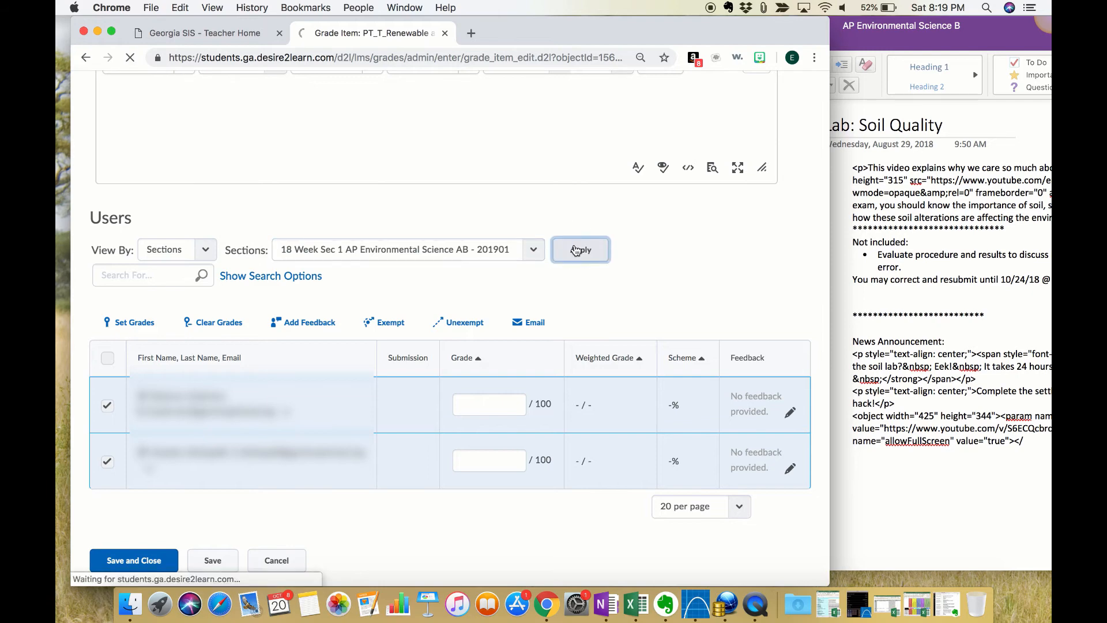
left_click(581, 249)
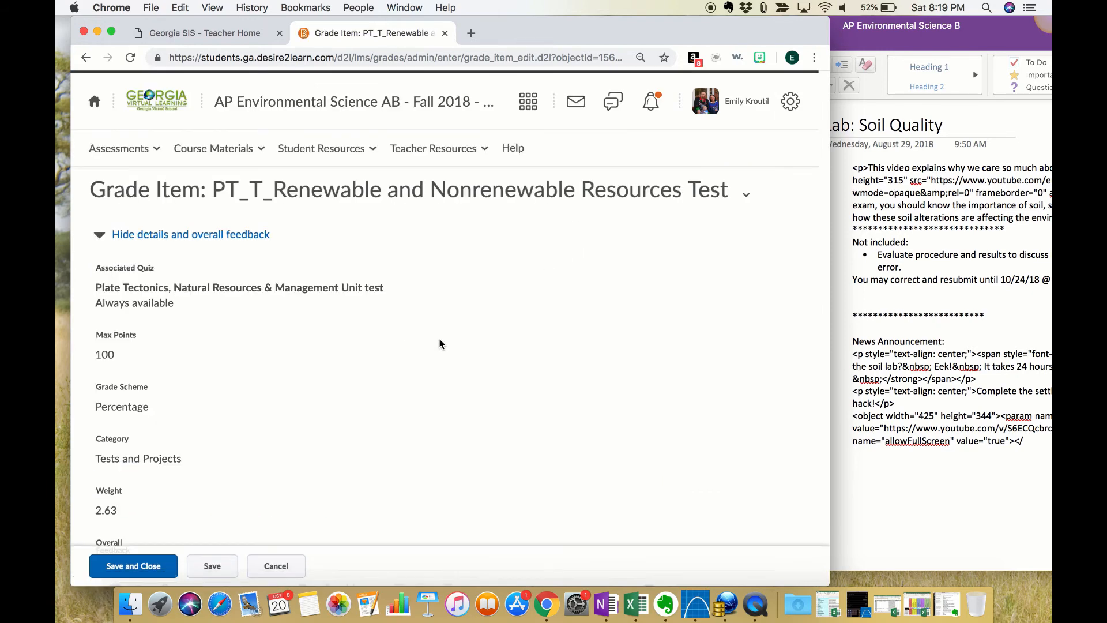
Tick another 18 Week student and close a feedback form without saving
scroll("down", 3)
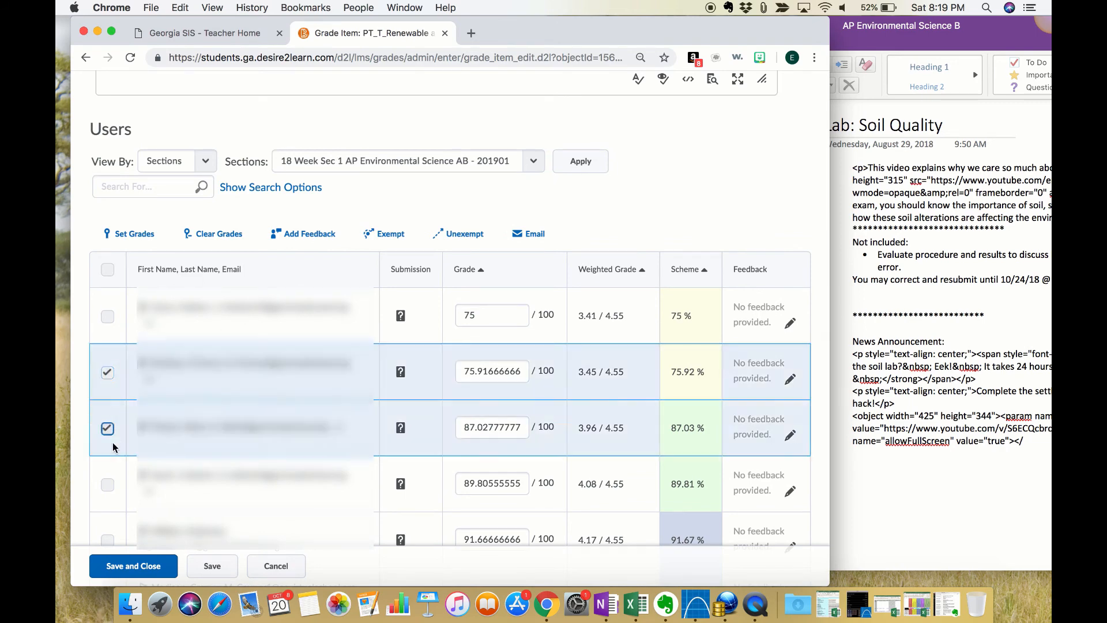
left_click(107, 485)
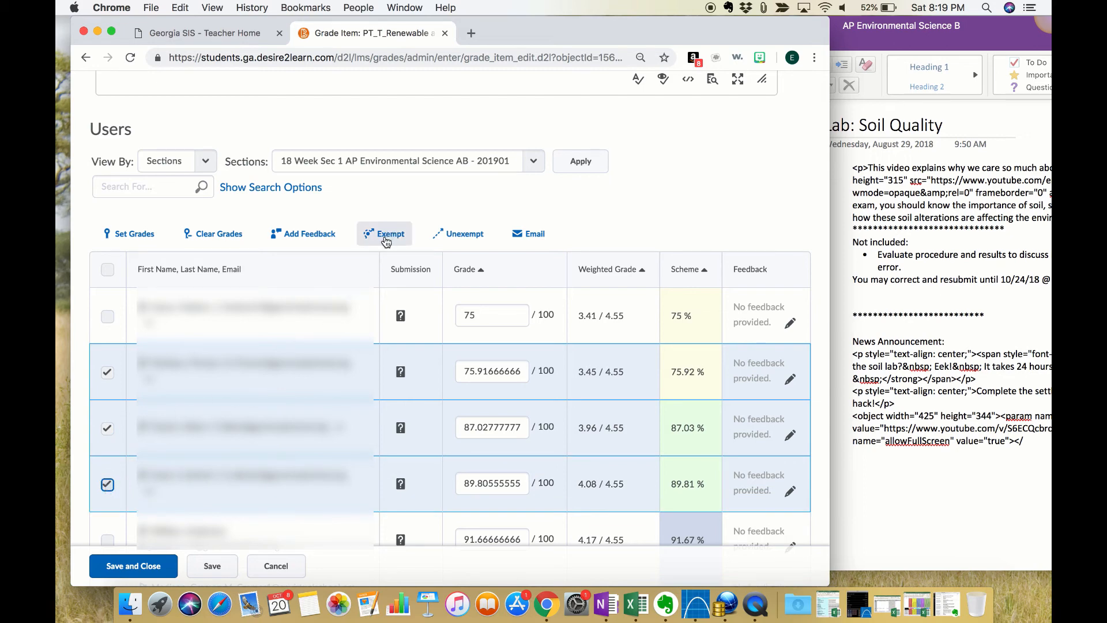
mouse_move(387, 240)
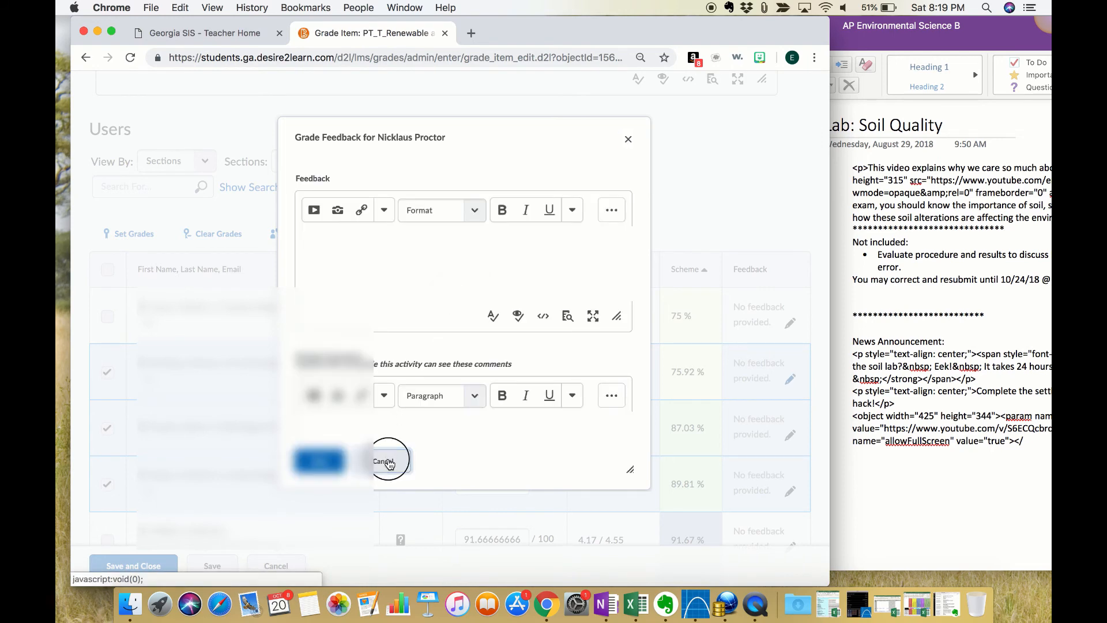
left_click(387, 461)
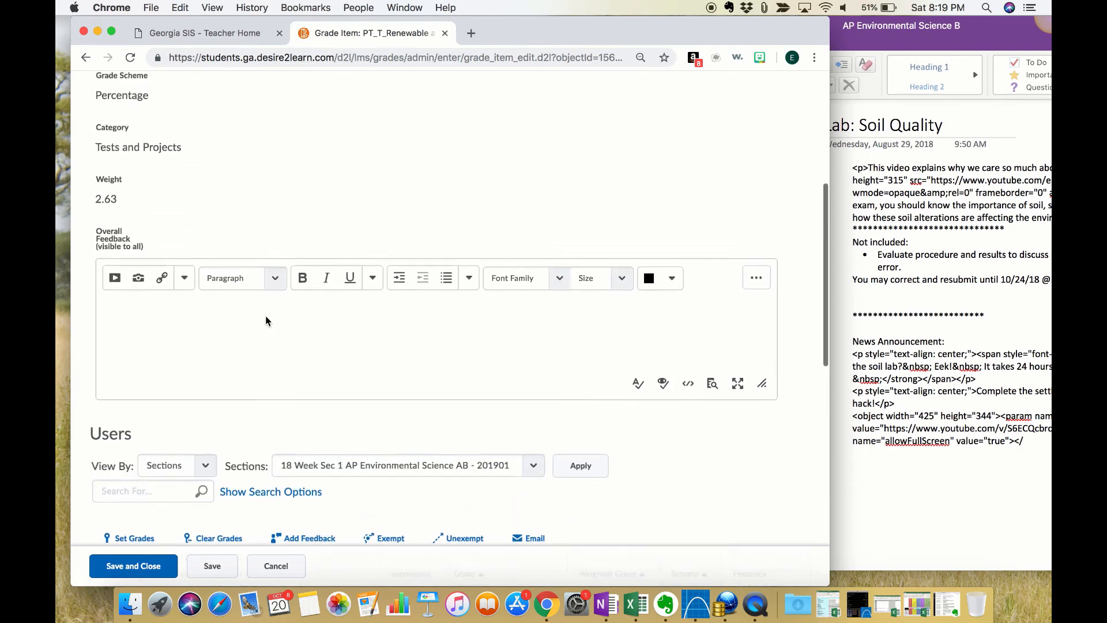
scroll("down", 3)
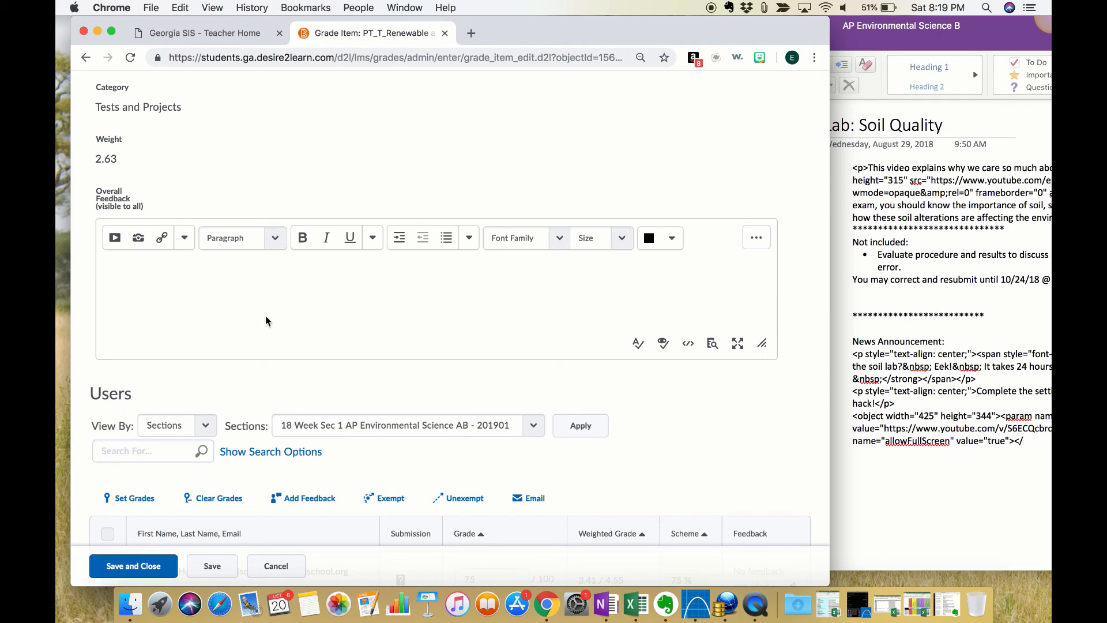
mouse_move(243, 218)
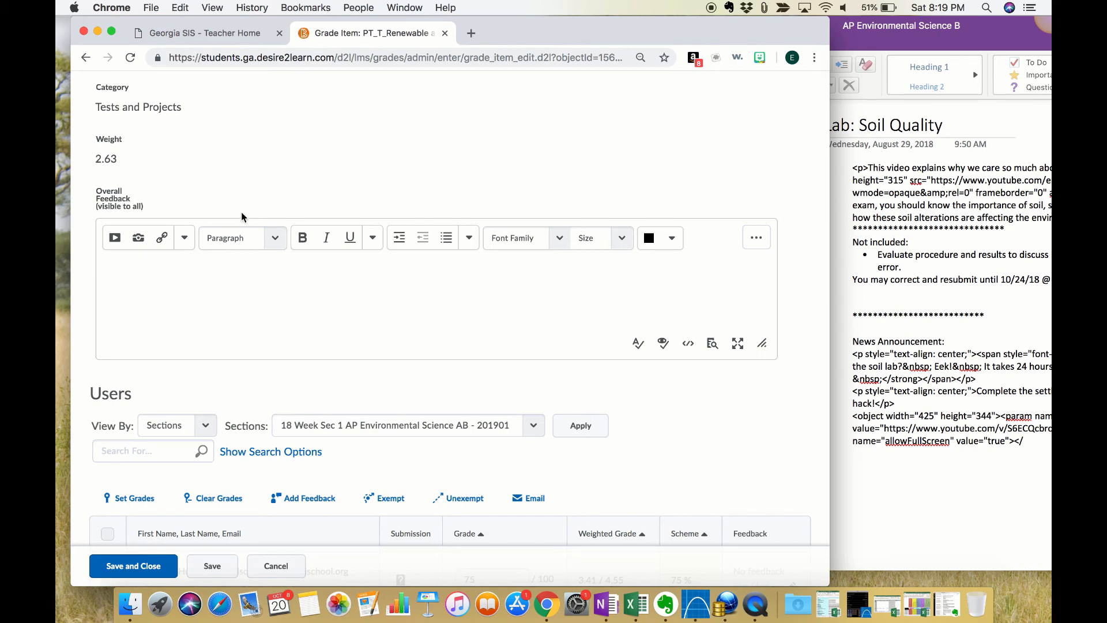
mouse_move(396, 354)
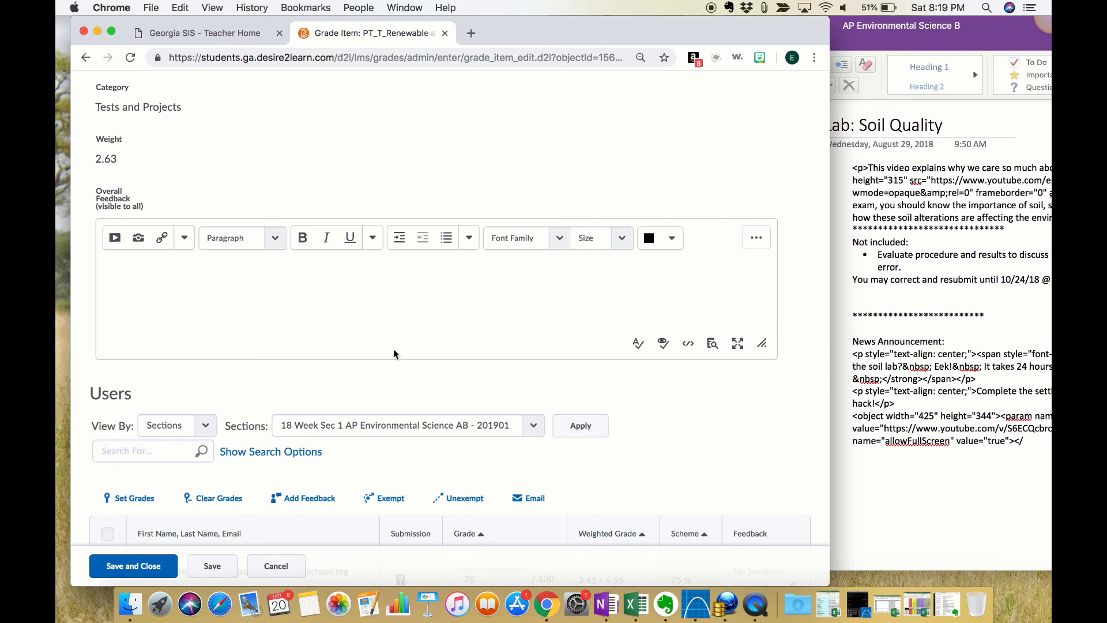
mouse_move(421, 324)
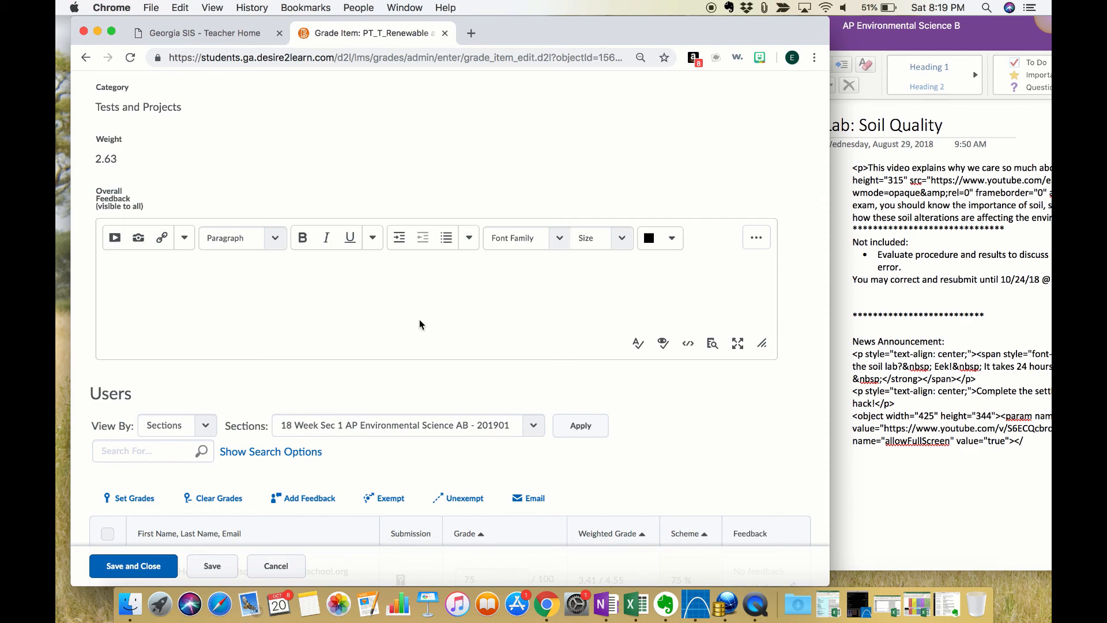
mouse_move(422, 321)
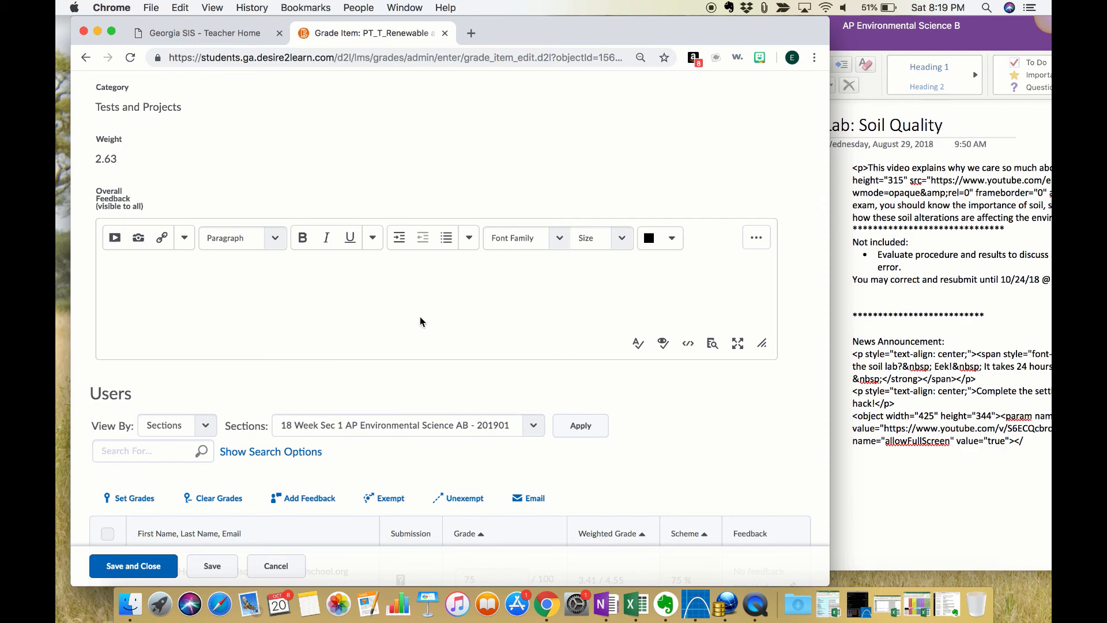
mouse_move(426, 289)
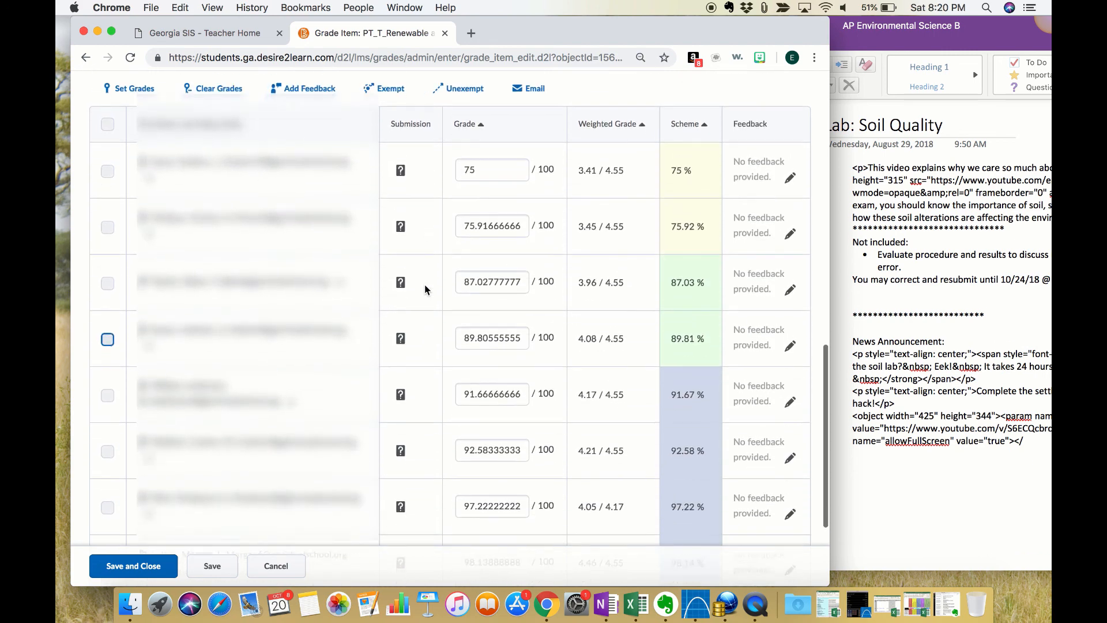
Cancel out of the unit test grade item and scroll the gradebook list
scroll("down", 3)
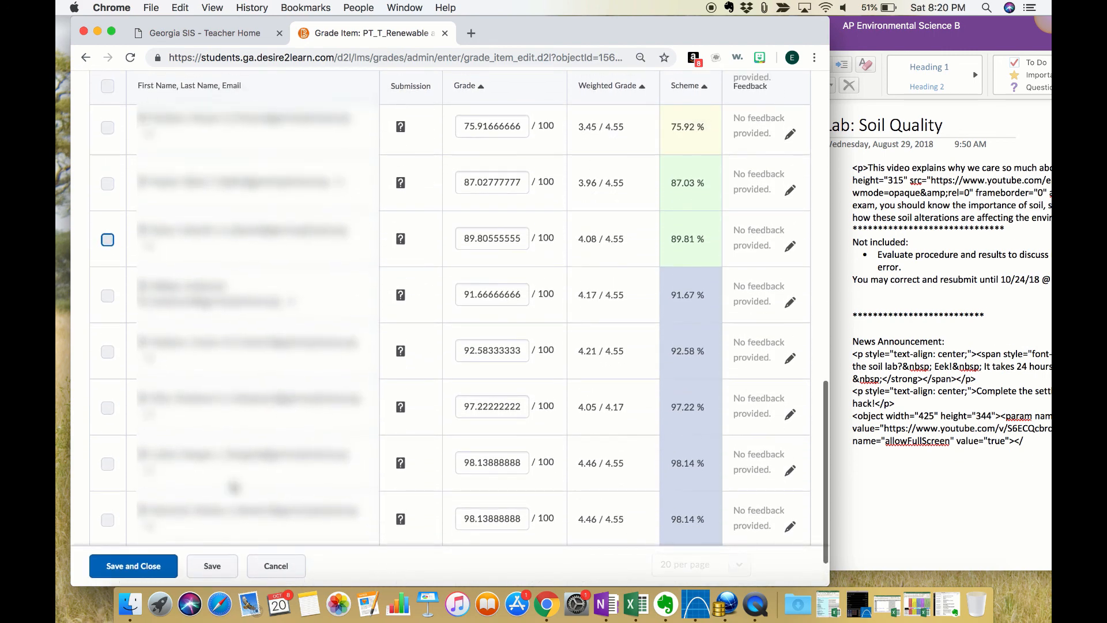
left_click(276, 566)
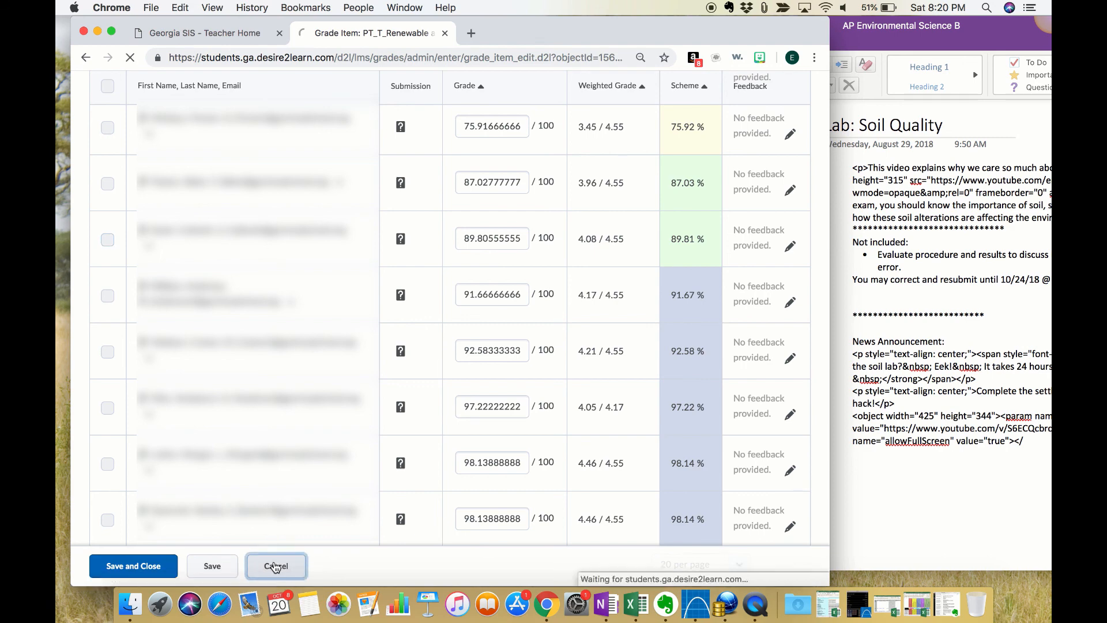
left_click(276, 566)
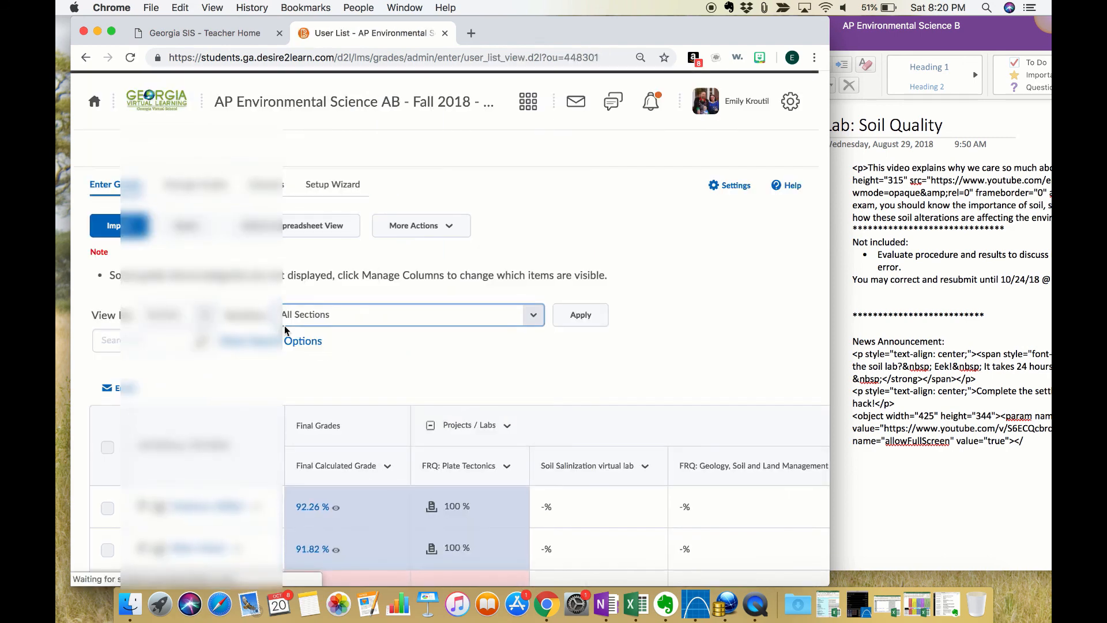
scroll("down", 3)
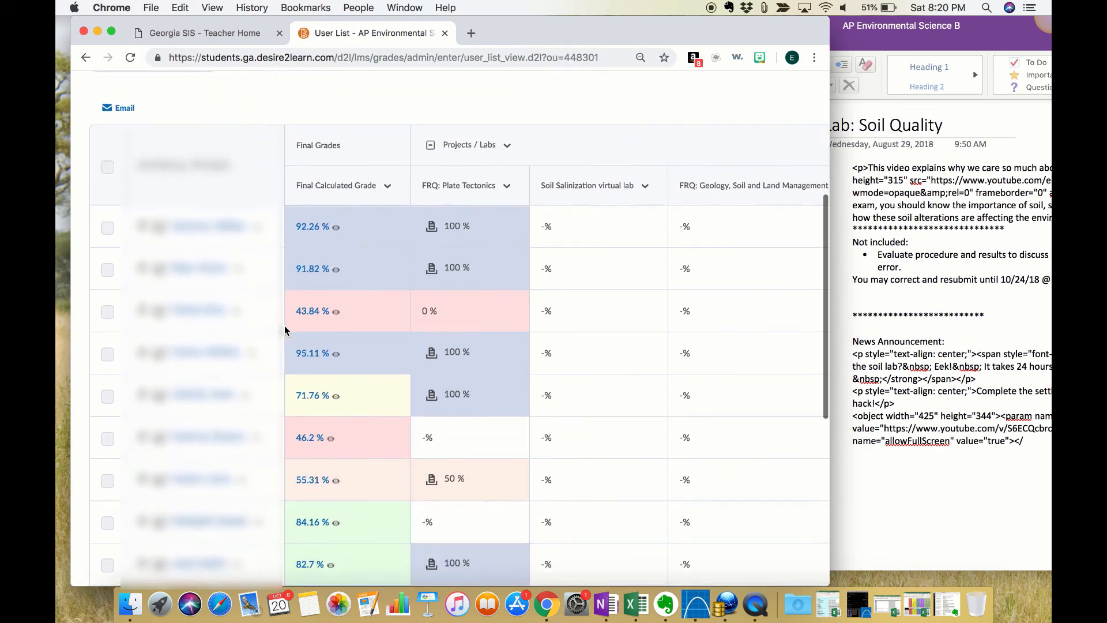
scroll("down", 3)
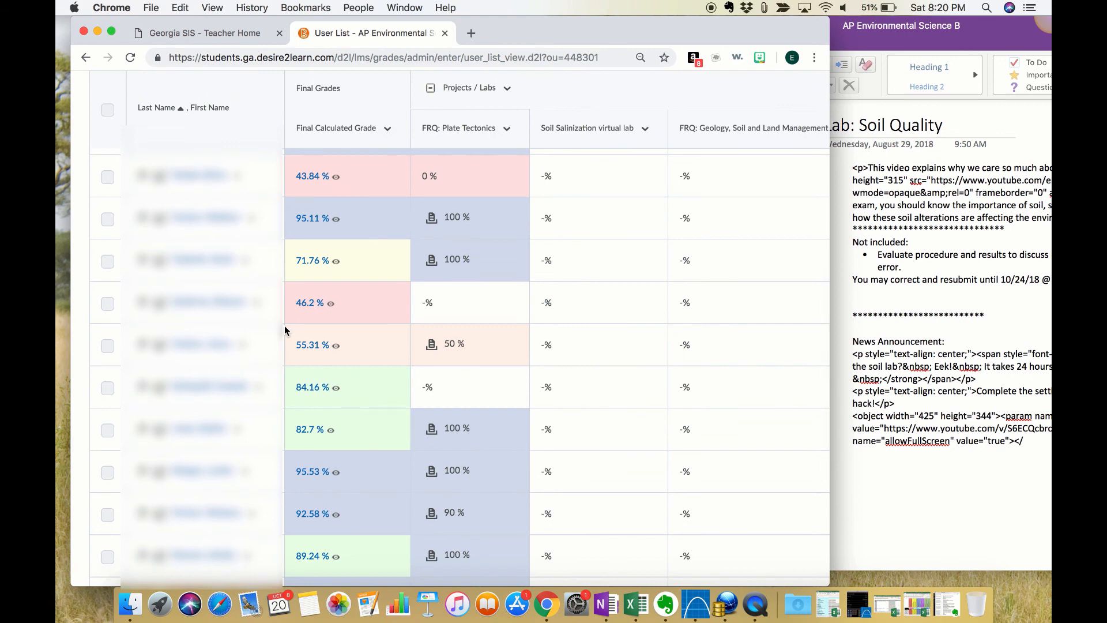